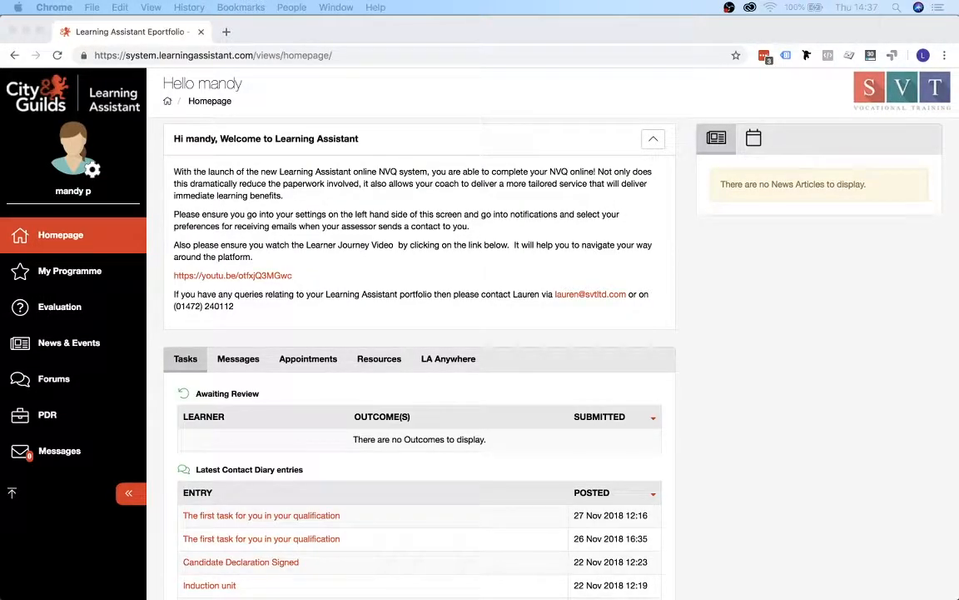
pyautogui.moveTo(474, 503)
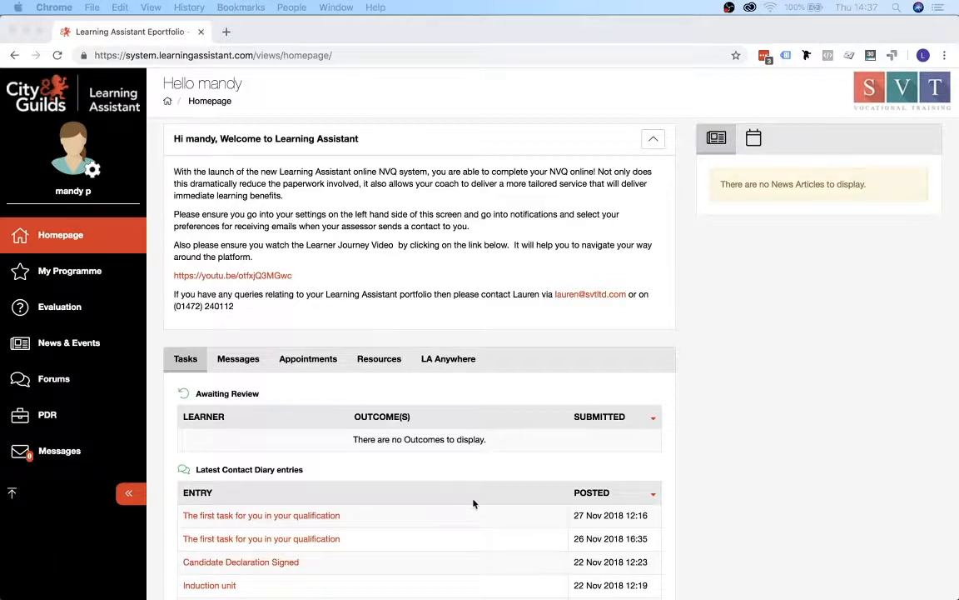
pyautogui.moveTo(70, 270)
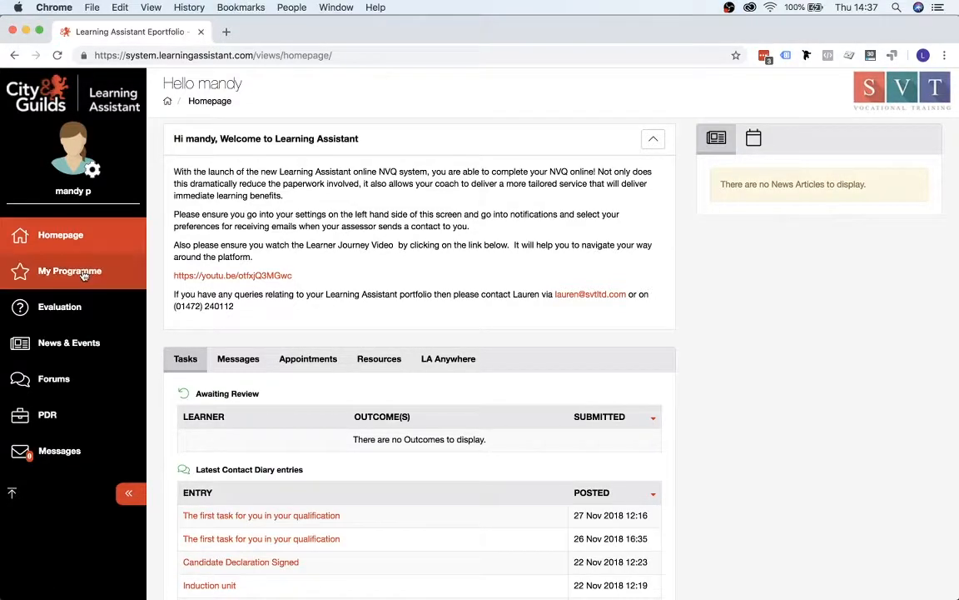
# - Go to My Programme to show the Level 3 Diploma in Adult Care course and its units
pyautogui.click(70, 270)
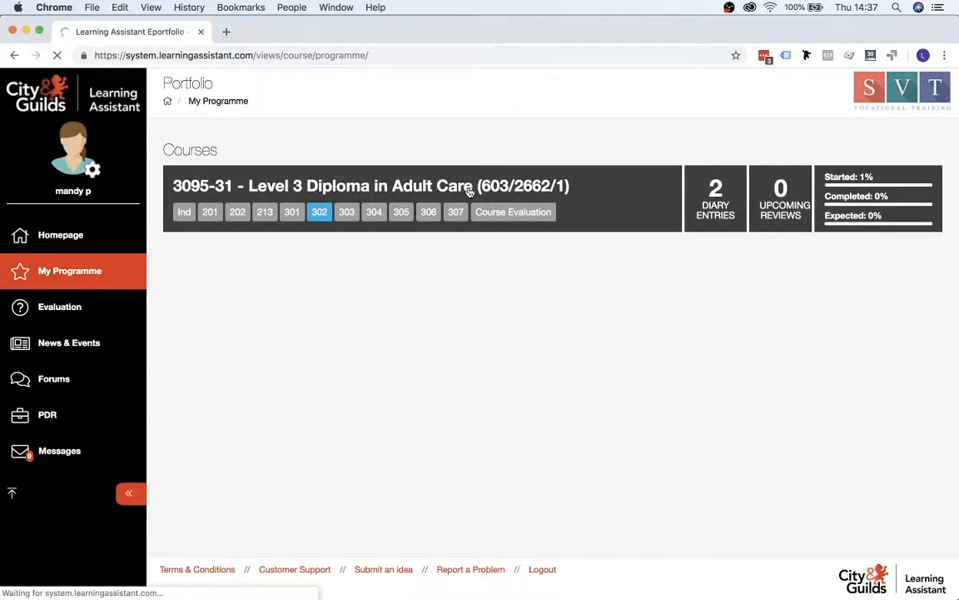
# - Open the Adult Care course folder and go to outcome 201.1, Understand principles of safeguarding adults
pyautogui.click(371, 185)
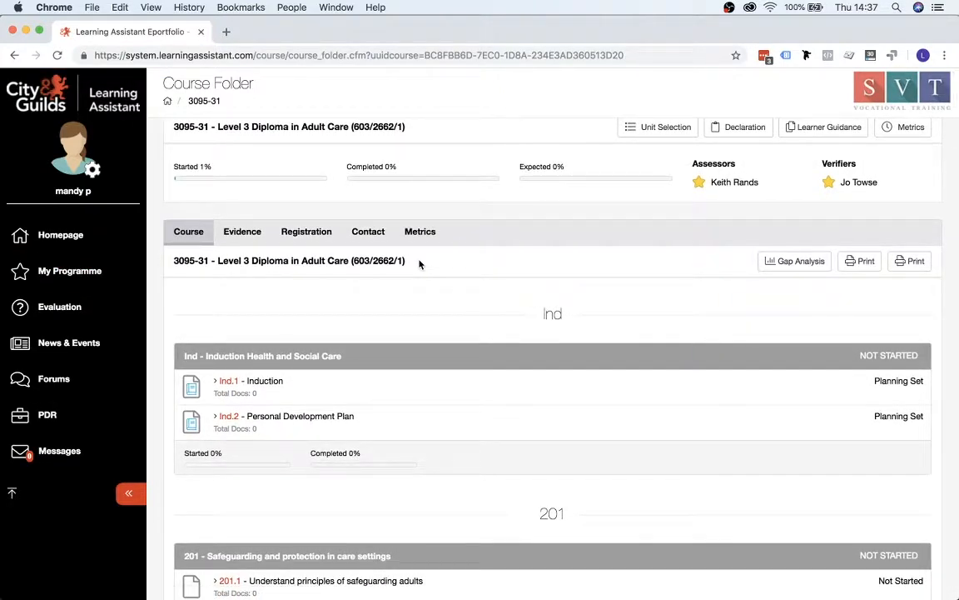
pyautogui.scroll(-3)
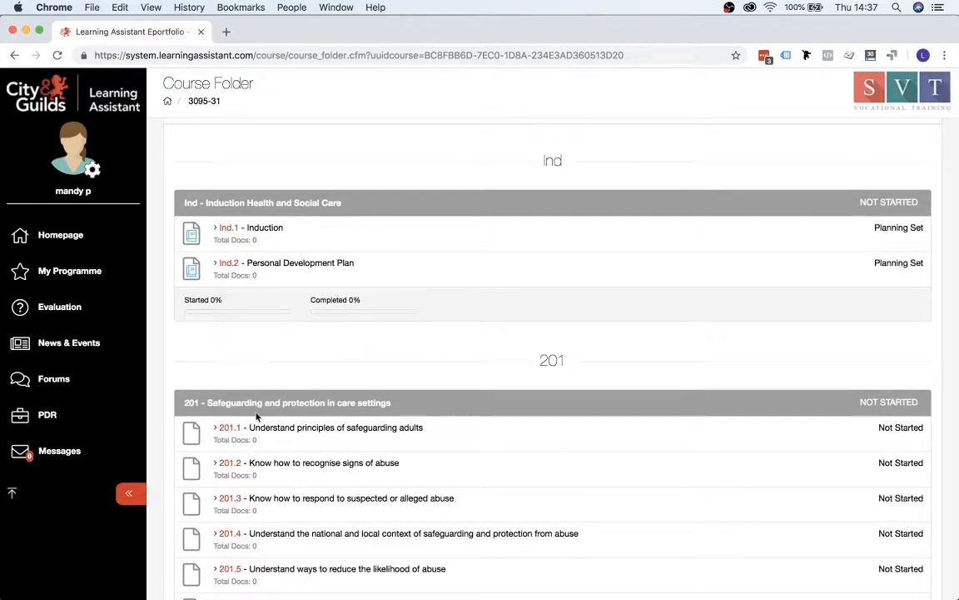
pyautogui.click(229, 427)
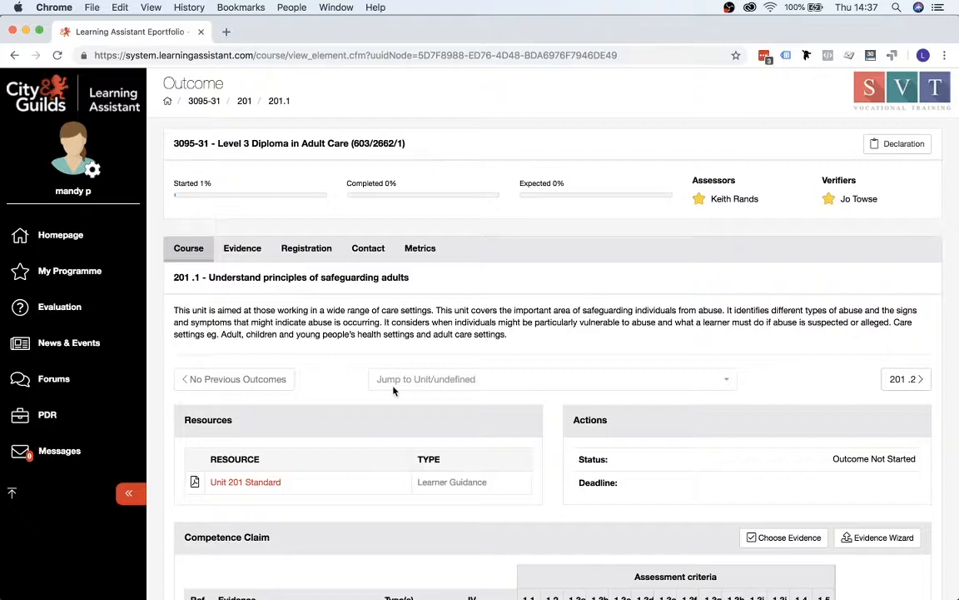
pyautogui.scroll(-3)
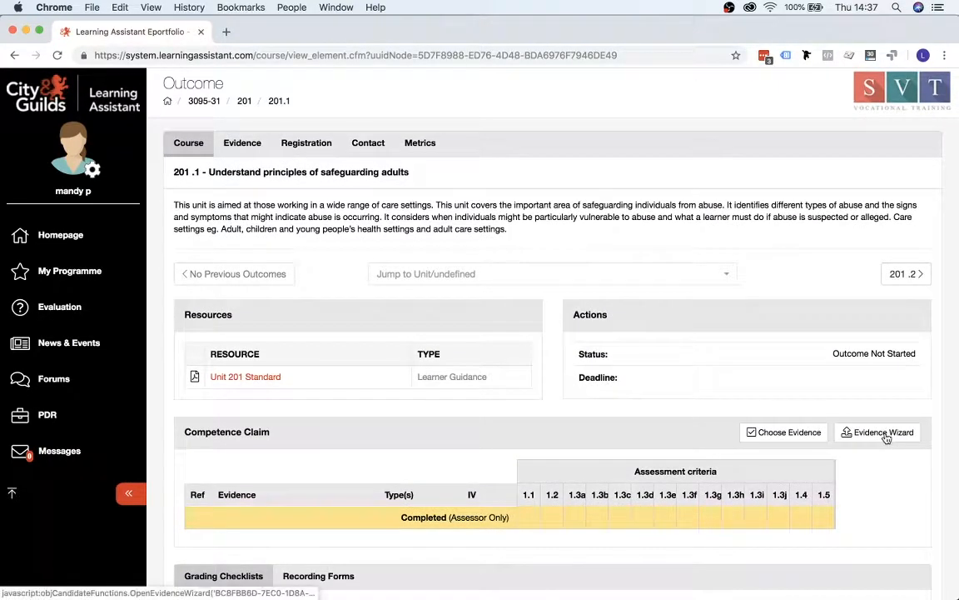
pyautogui.moveTo(884, 431)
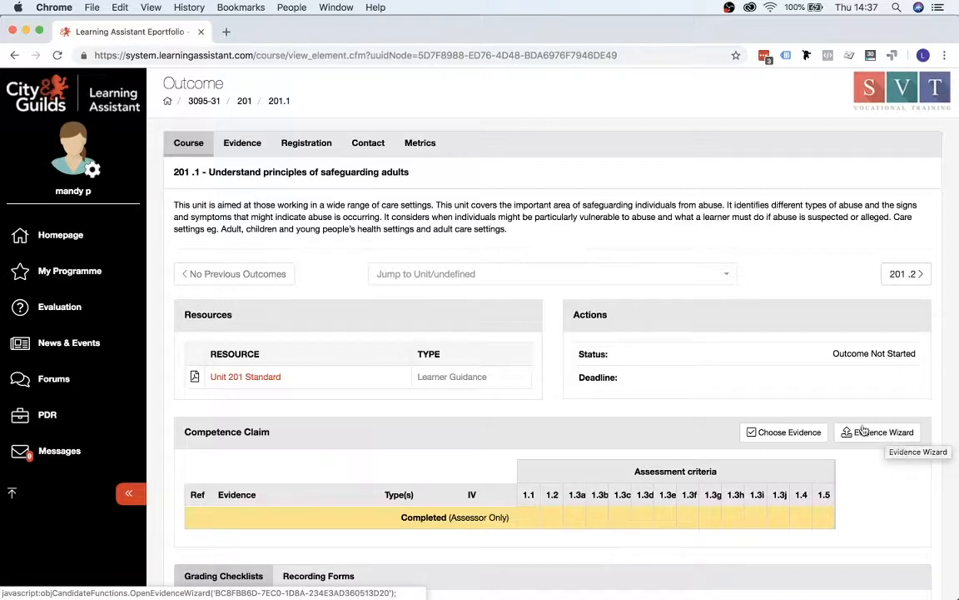
# - Upload Learning_Assistant_Demo_-_Blank.pdf from Downloads as new evidence through the Evidence Wizard
pyautogui.click(878, 432)
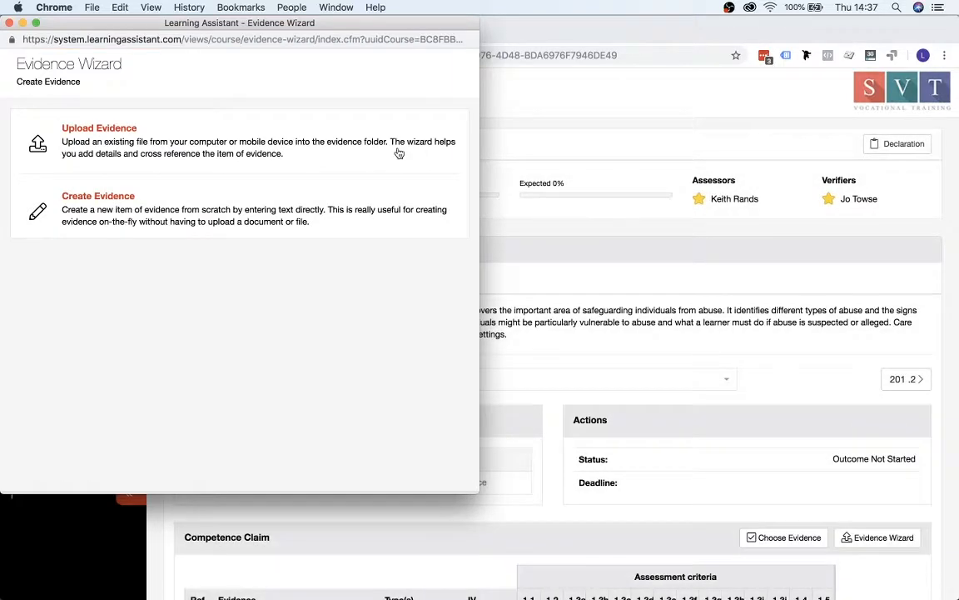
pyautogui.moveTo(130, 128)
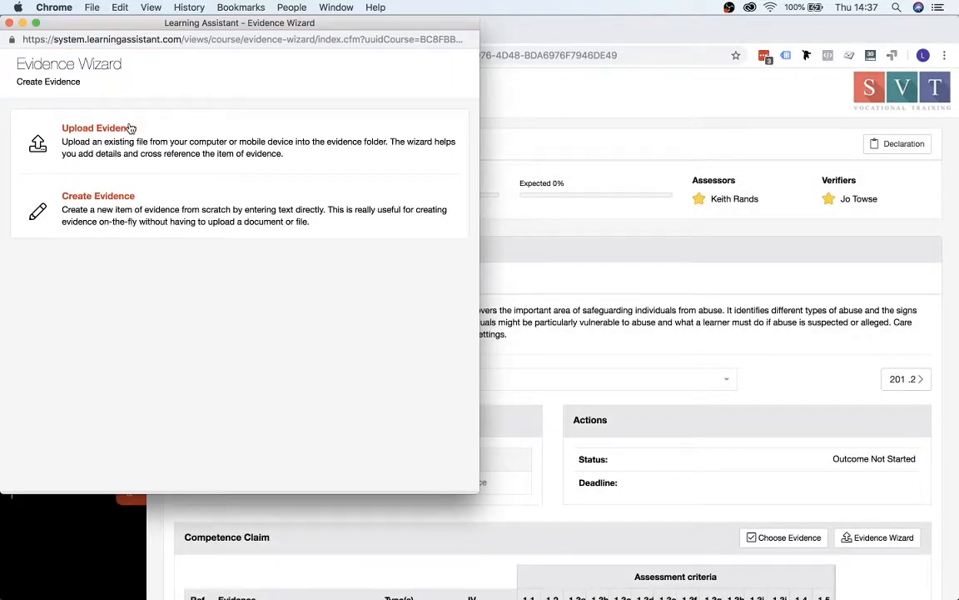
pyautogui.click(93, 128)
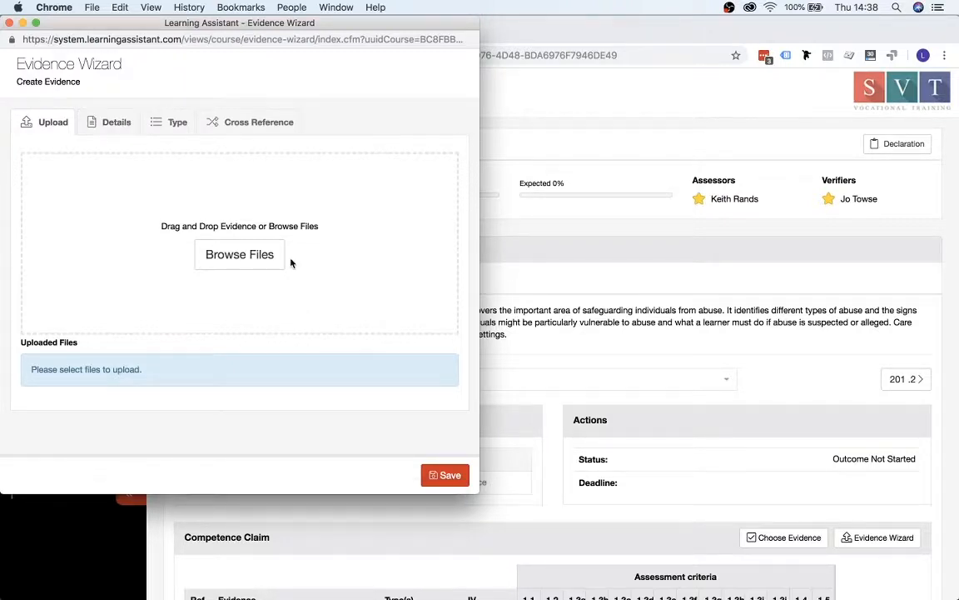
pyautogui.click(239, 254)
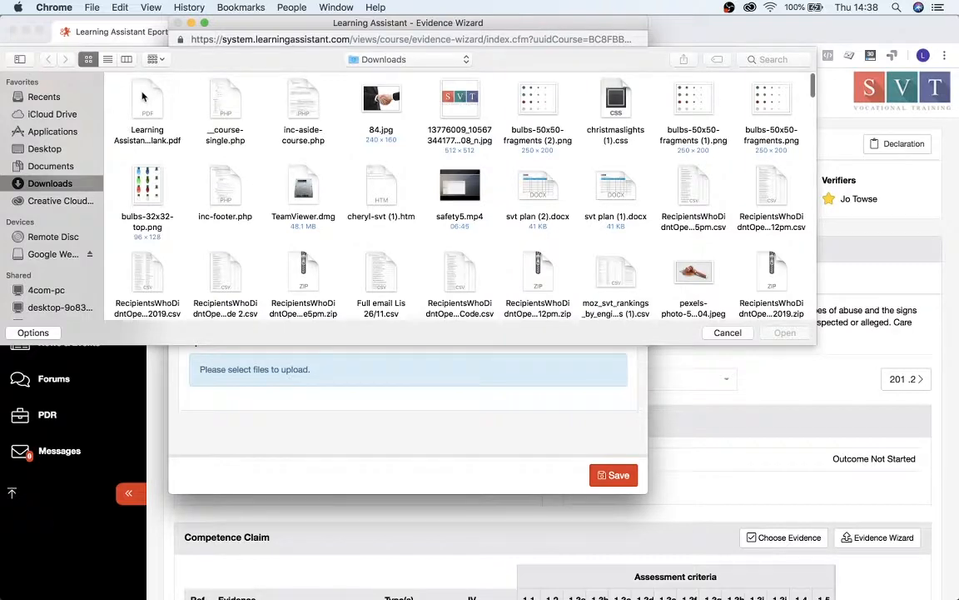
pyautogui.click(147, 100)
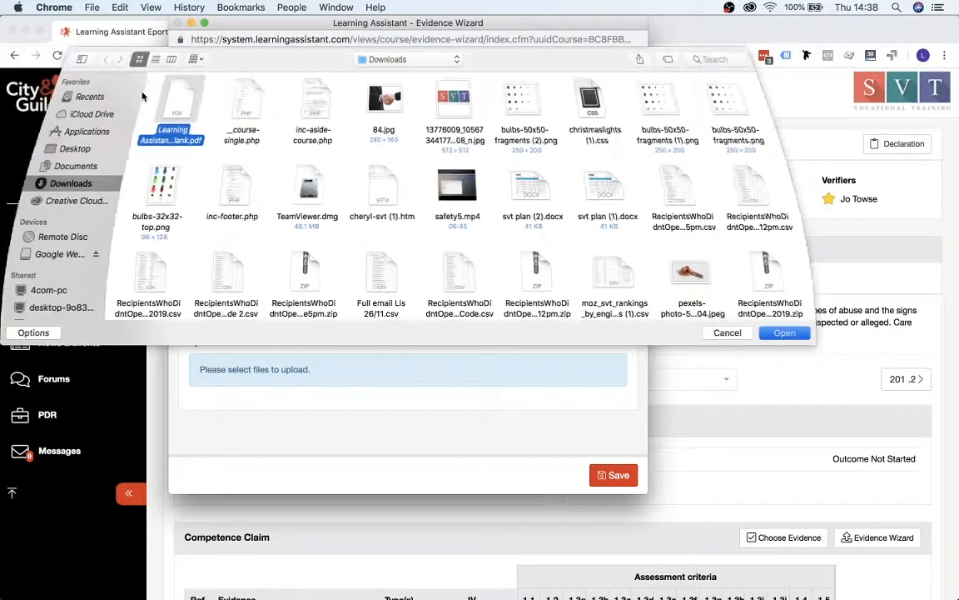
pyautogui.click(784, 332)
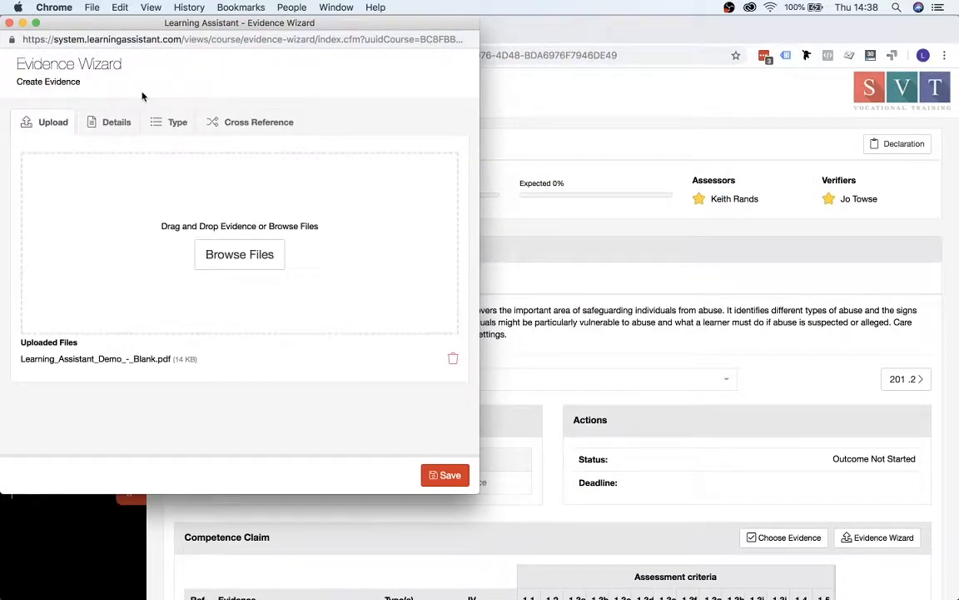
pyautogui.moveTo(25, 353)
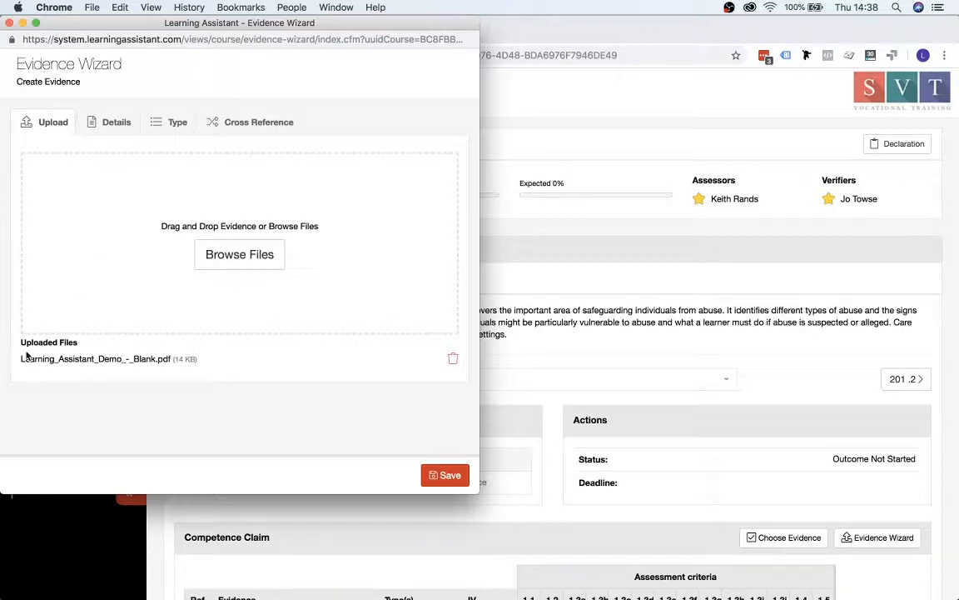
pyautogui.moveTo(159, 356)
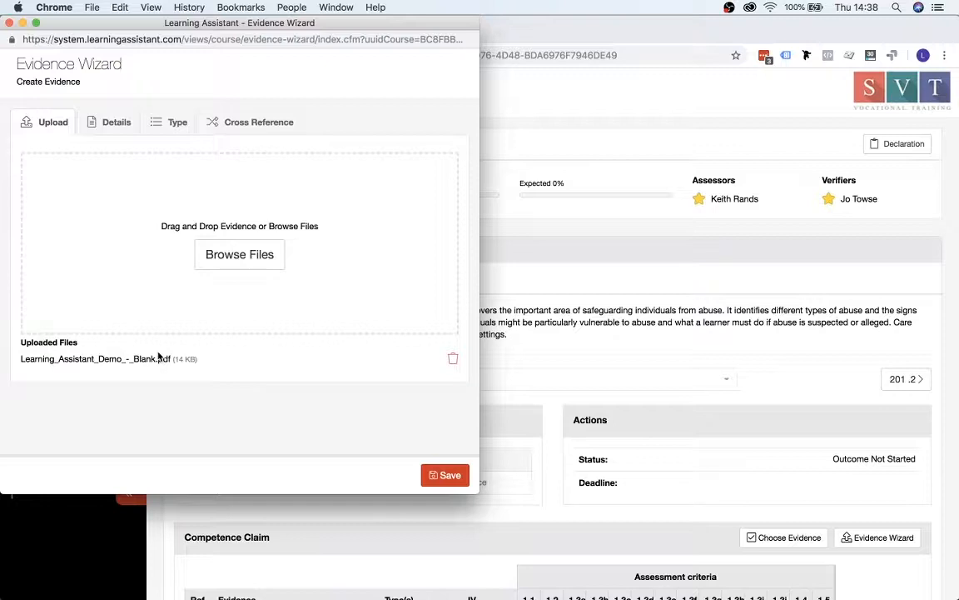
pyautogui.moveTo(140, 215)
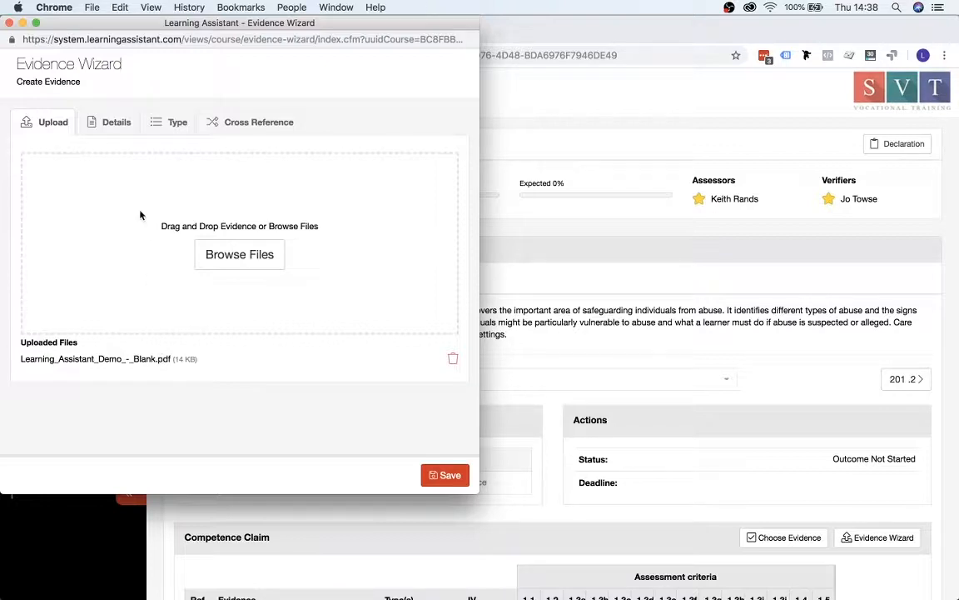
# - Check the title 'Learning Assistant Demo - Blank' and set the type to RA - Reflective Account
pyautogui.click(116, 121)
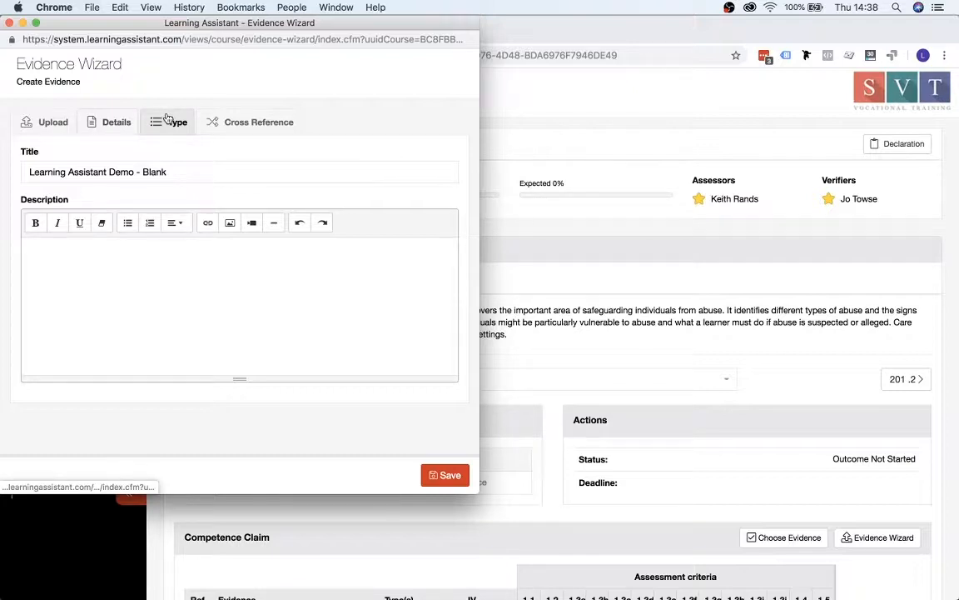
pyautogui.click(167, 122)
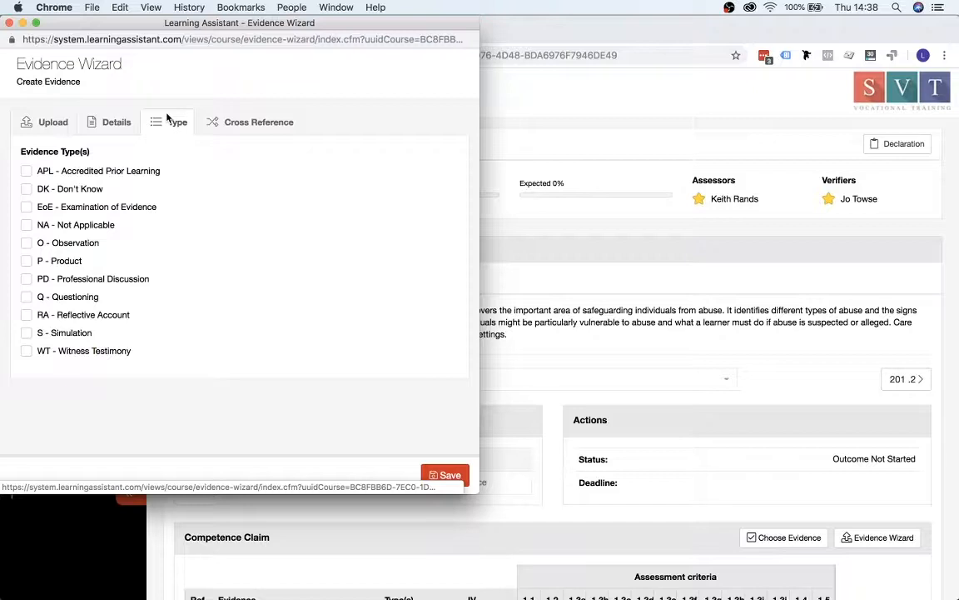
pyautogui.moveTo(185, 224)
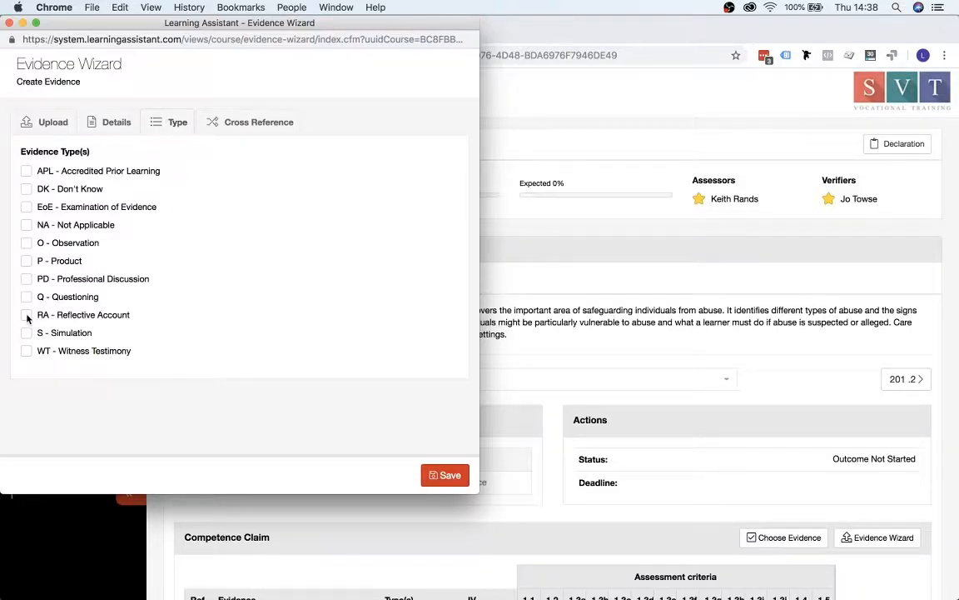
pyautogui.click(26, 315)
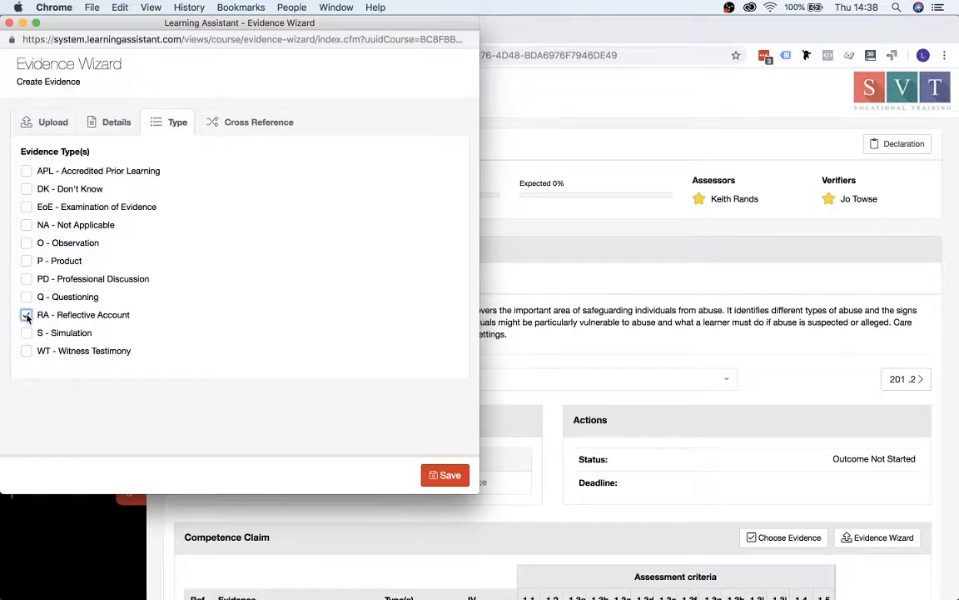
pyautogui.click(26, 314)
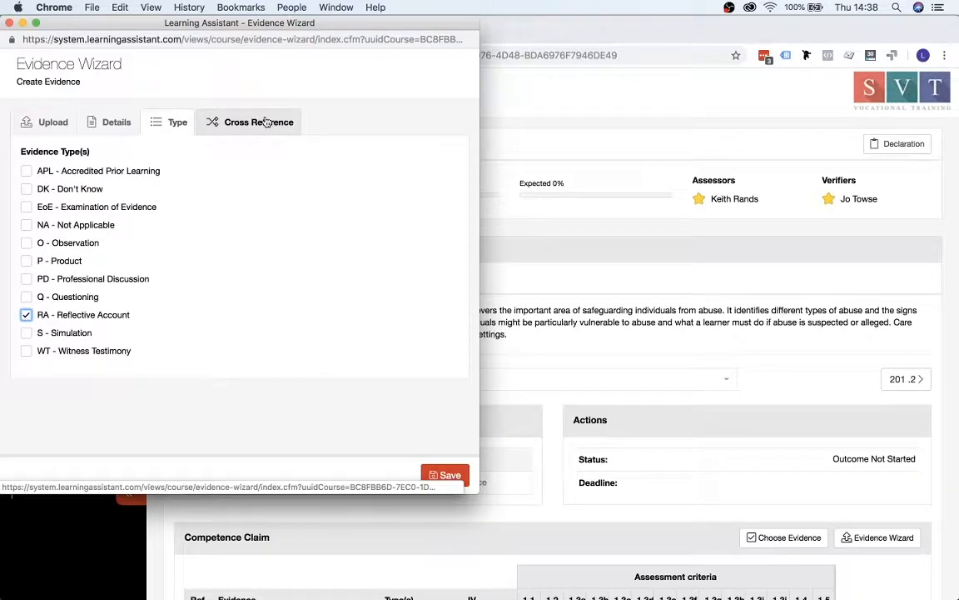
# - Cross-reference the evidence to unit 201, selecting all assessment criteria under 201.1
pyautogui.click(258, 122)
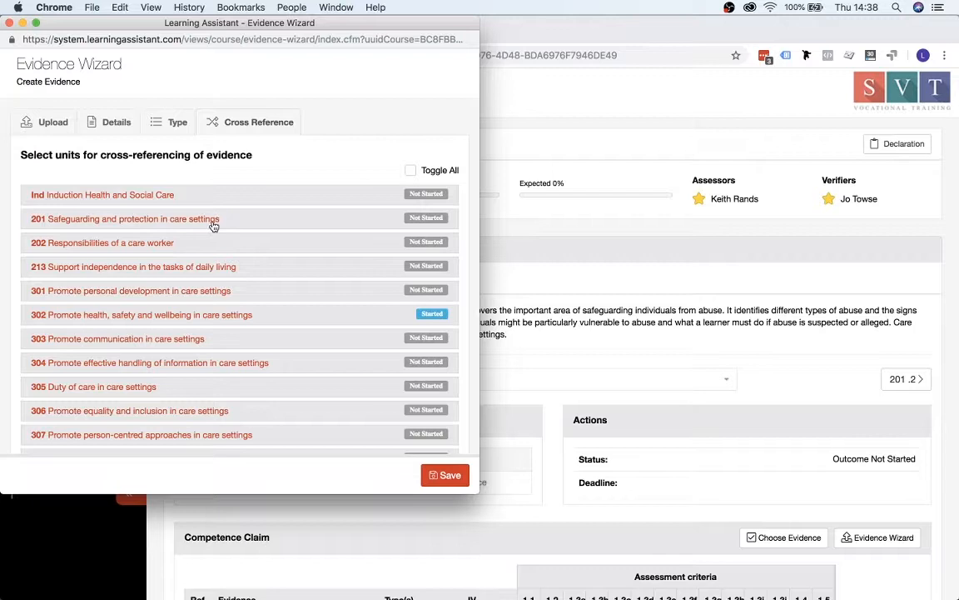
pyautogui.click(124, 218)
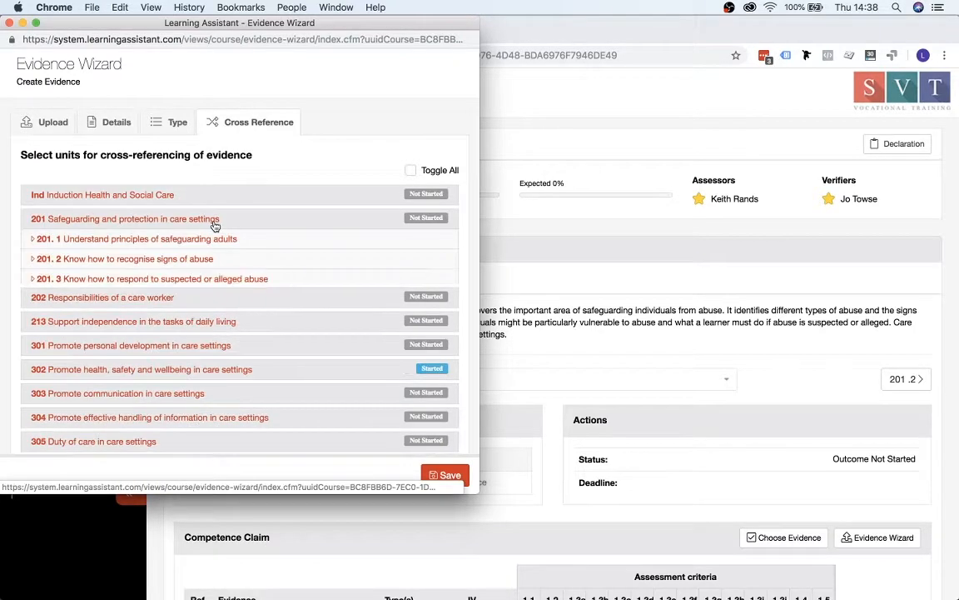
pyautogui.click(125, 219)
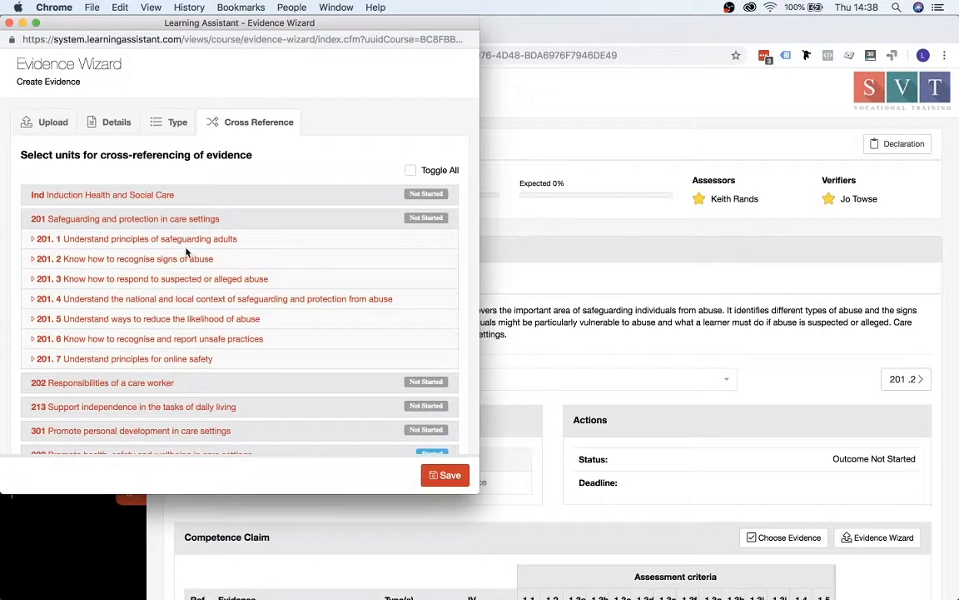
pyautogui.click(148, 239)
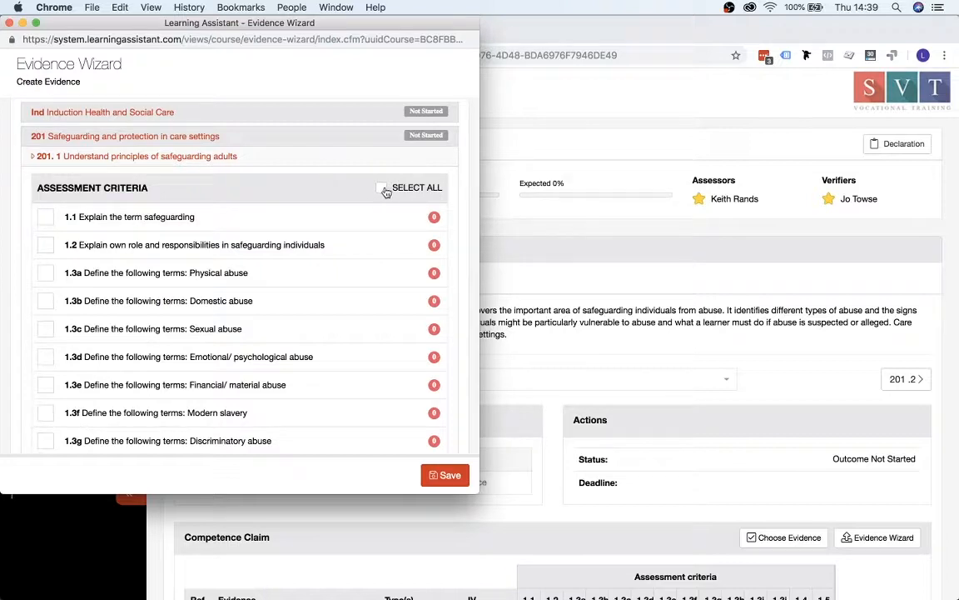
pyautogui.click(381, 188)
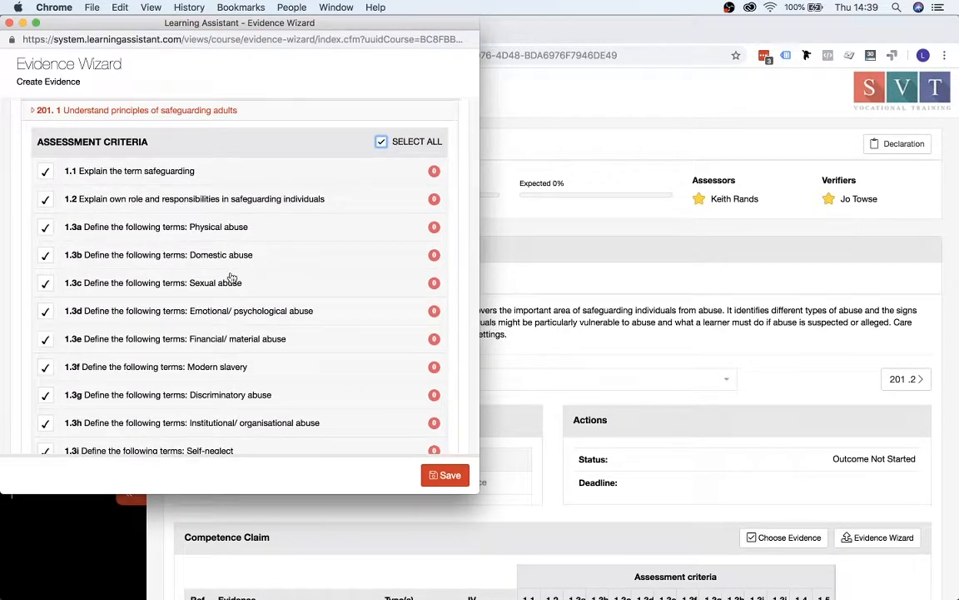
pyautogui.moveTo(422, 474)
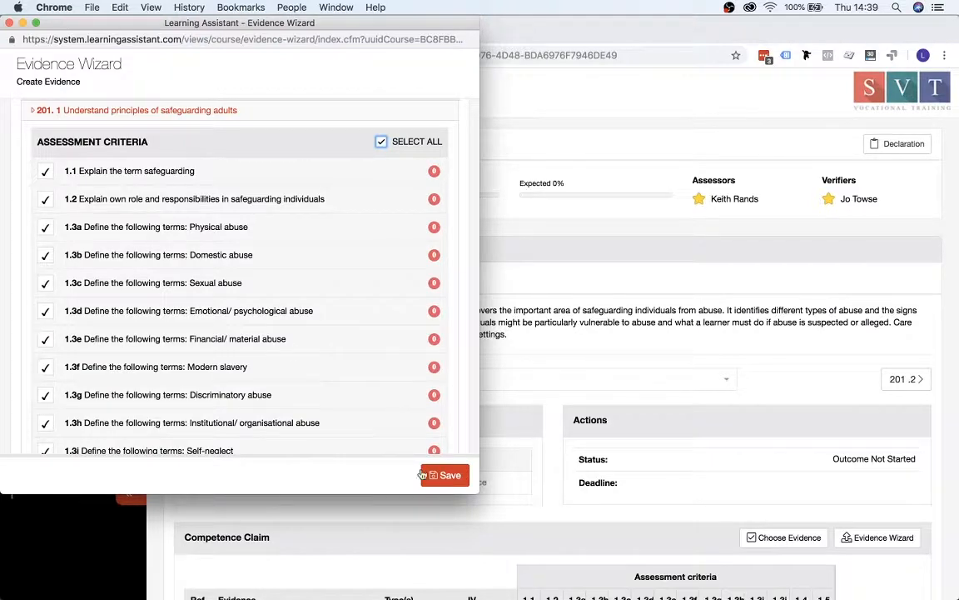
# - Save the evidence, submit it for review, and dismiss the confirmation
pyautogui.click(444, 475)
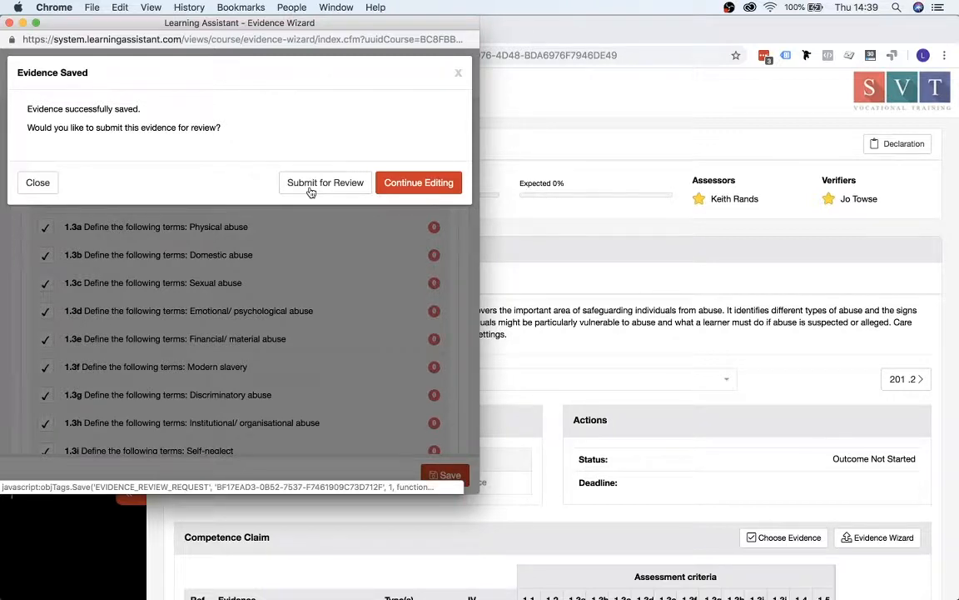
pyautogui.click(325, 182)
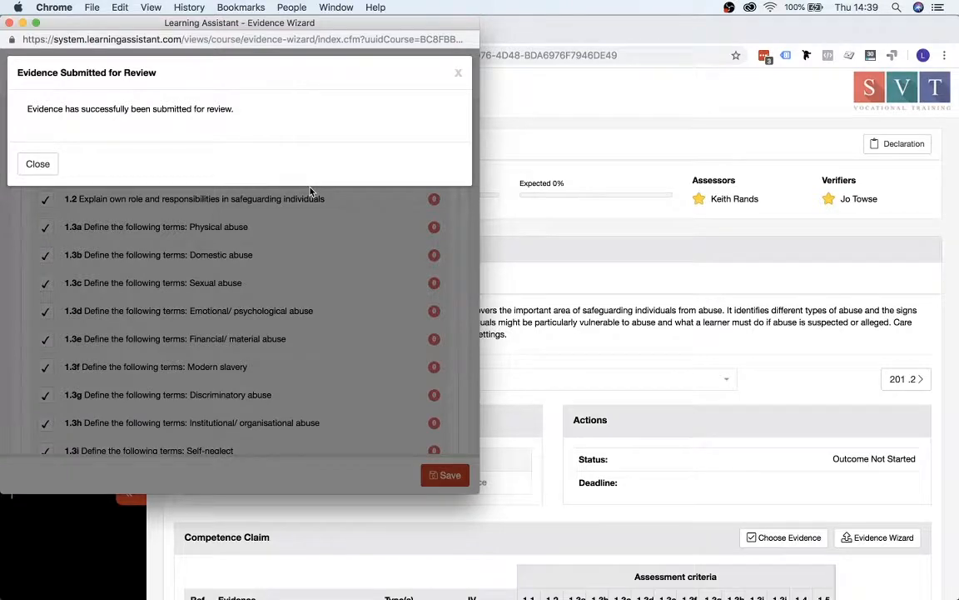
pyautogui.moveTo(37, 164)
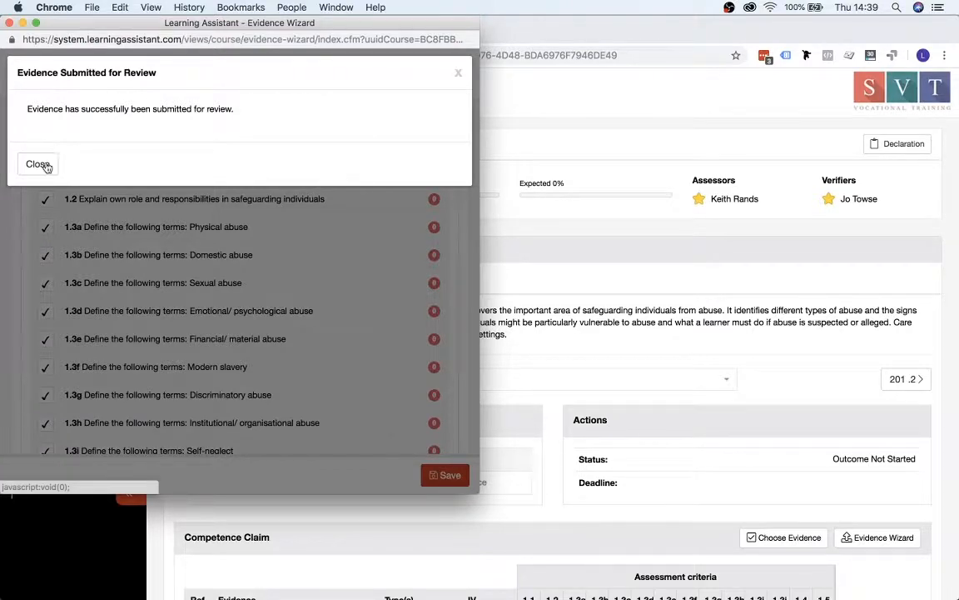
pyautogui.click(38, 164)
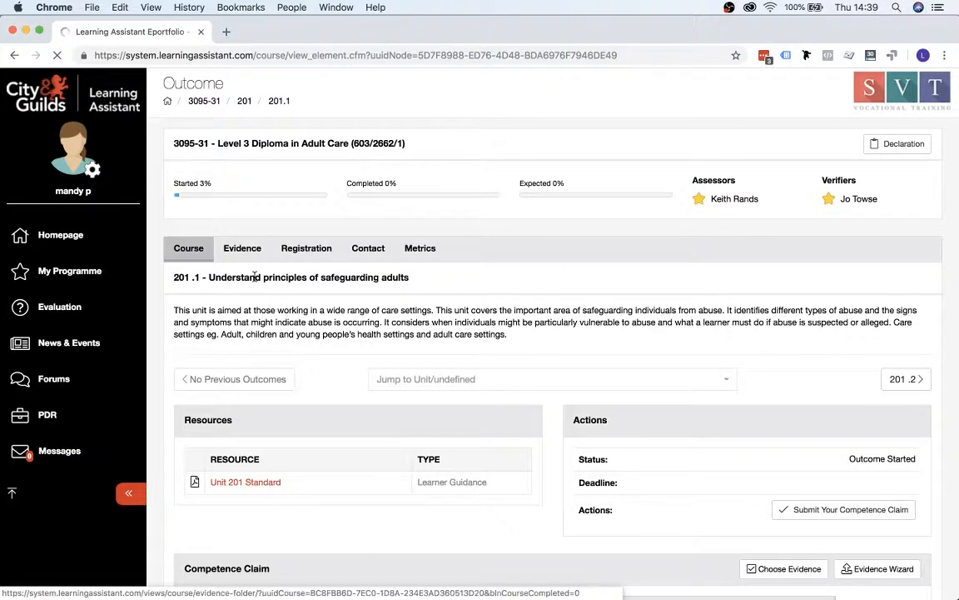
# - Return to the 3095-31 course folder to see 201.1 Started with one document
pyautogui.click(204, 101)
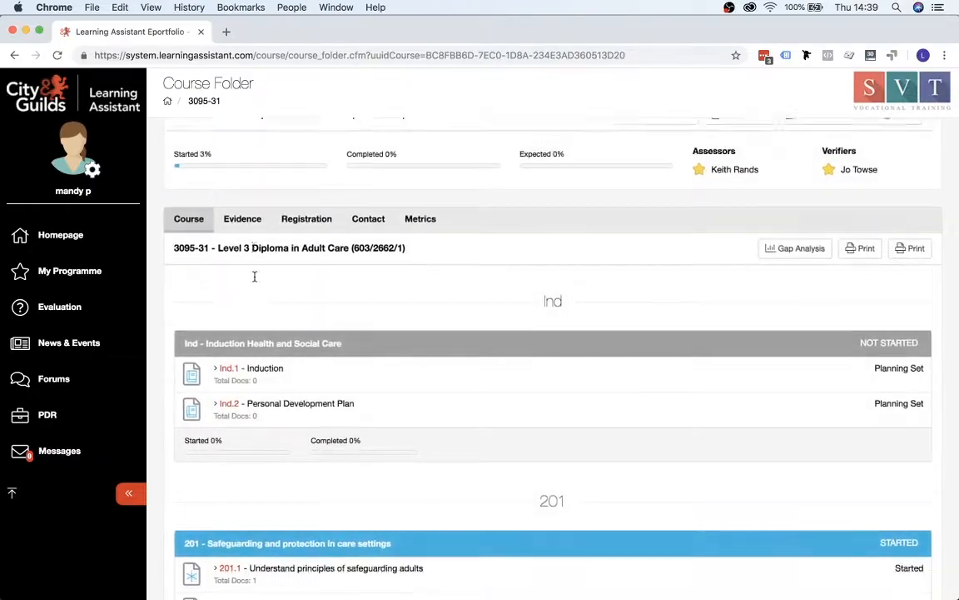
pyautogui.scroll(-3)
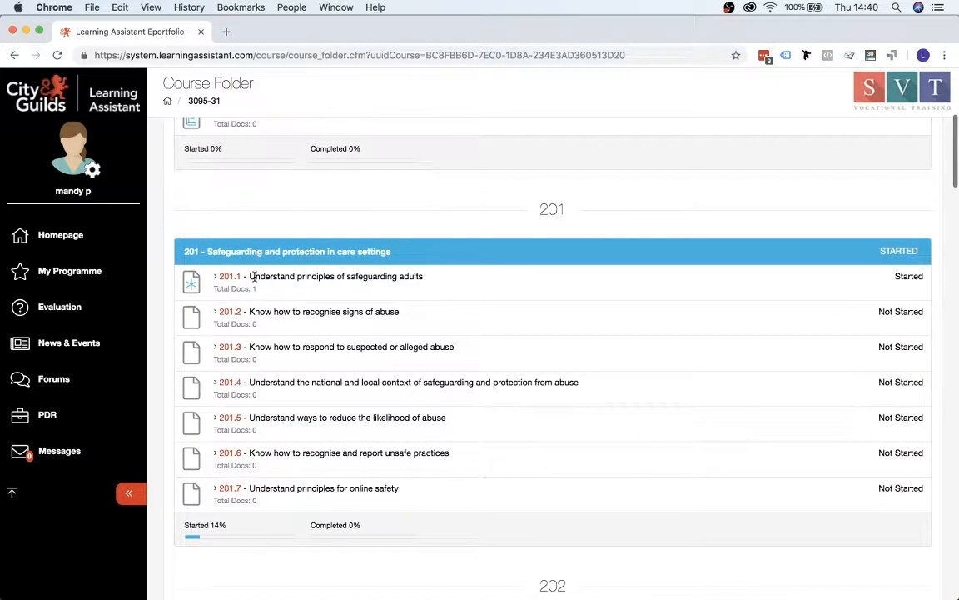
# - Scroll to unit 213 and open outcome 213.1 on supporting independence in daily living
pyautogui.scroll(-3)
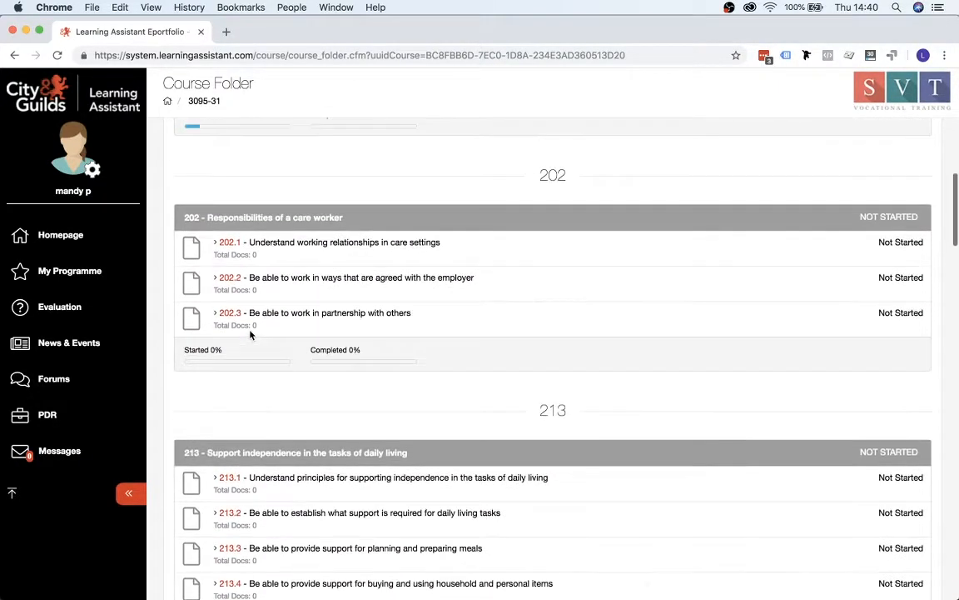
pyautogui.scroll(-3)
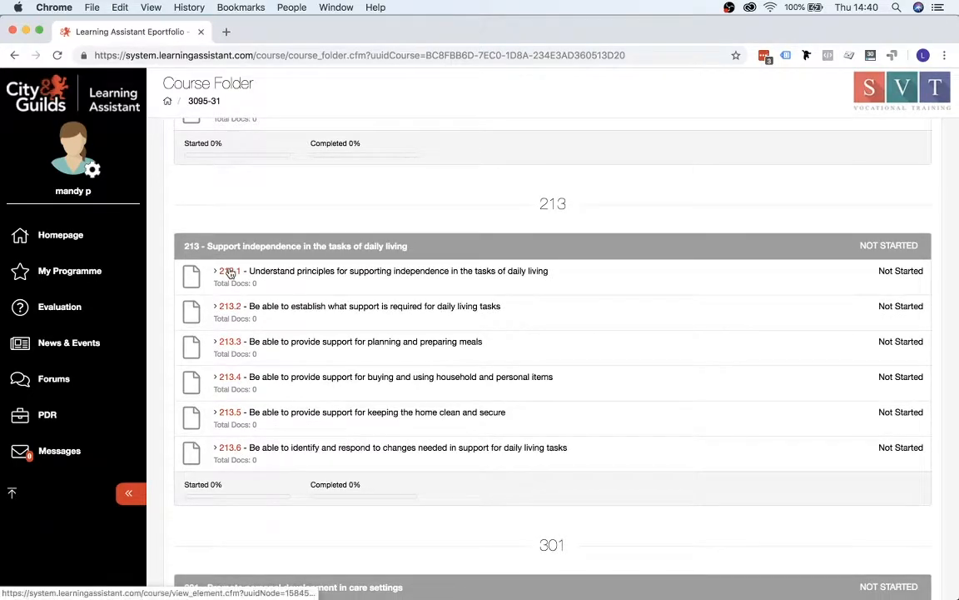
pyautogui.click(229, 271)
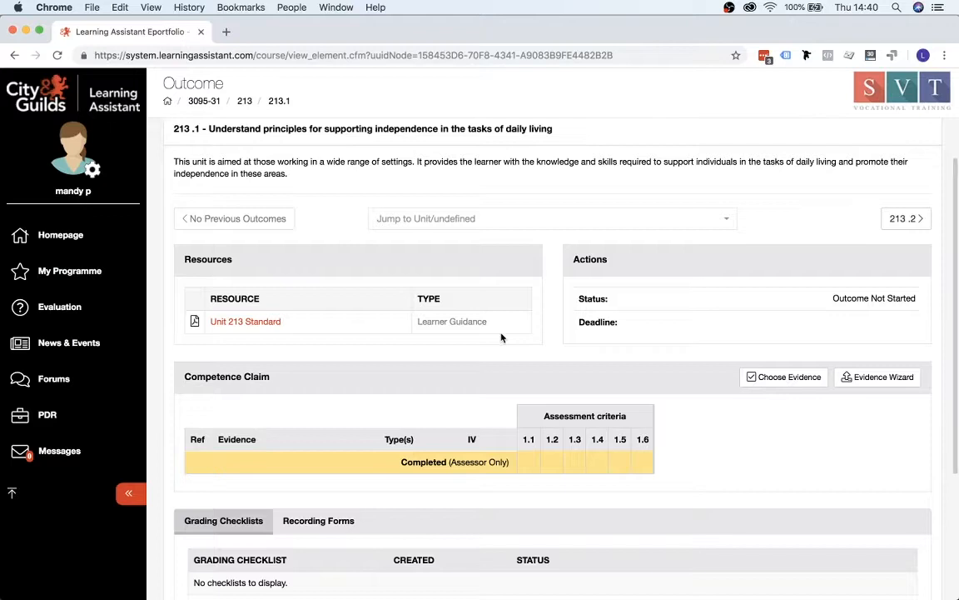
pyautogui.moveTo(751, 418)
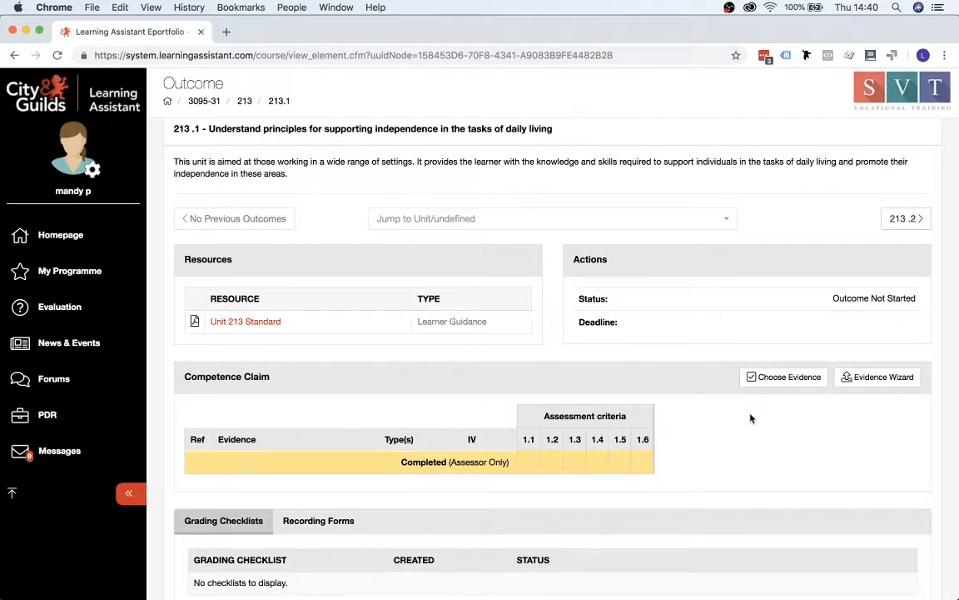
pyautogui.moveTo(877, 377)
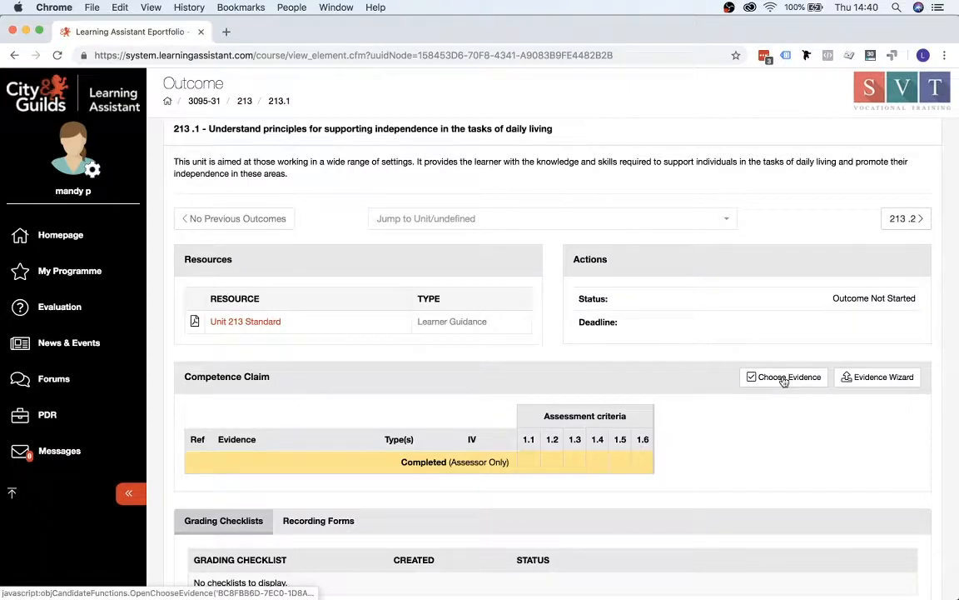
# - Attach the existing Learning Assistant Demo - Blank evidence to outcome 213.1 and save
pyautogui.click(783, 376)
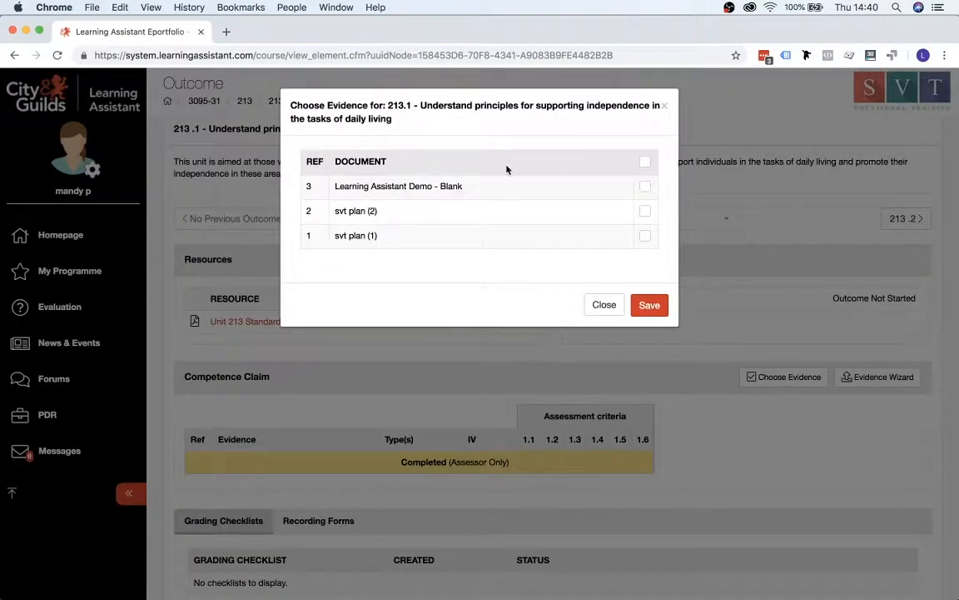
pyautogui.moveTo(467, 174)
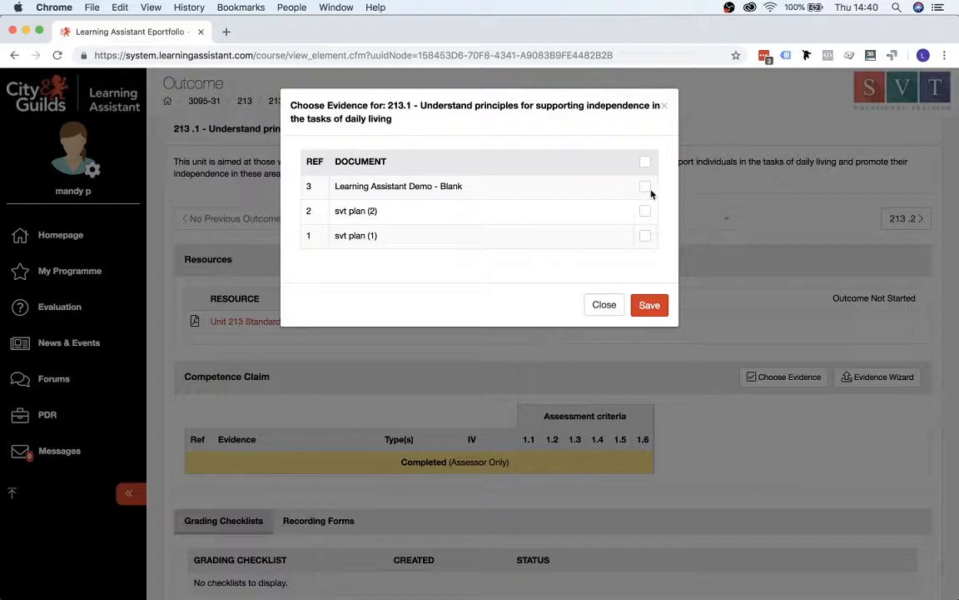
pyautogui.click(645, 186)
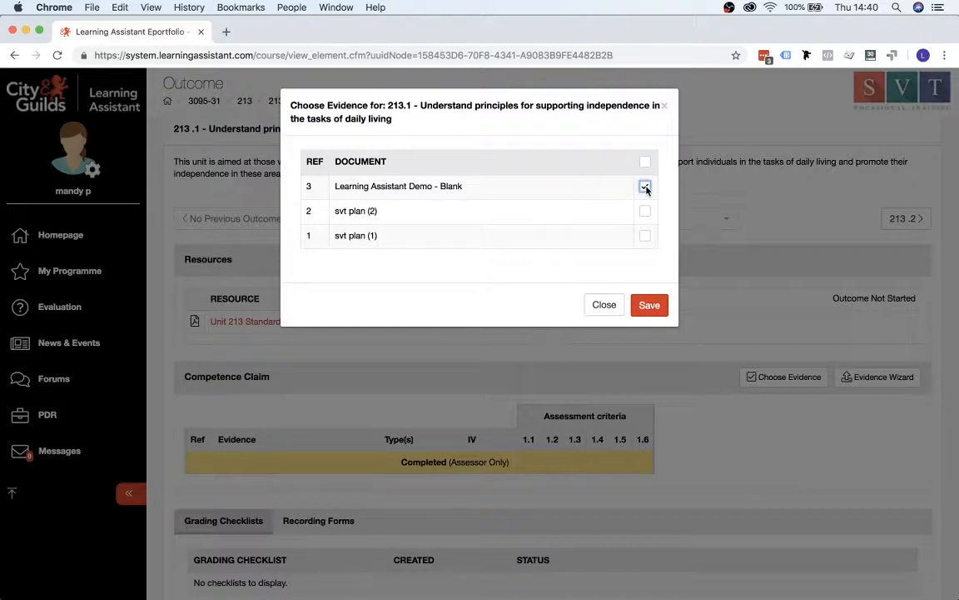
pyautogui.click(645, 186)
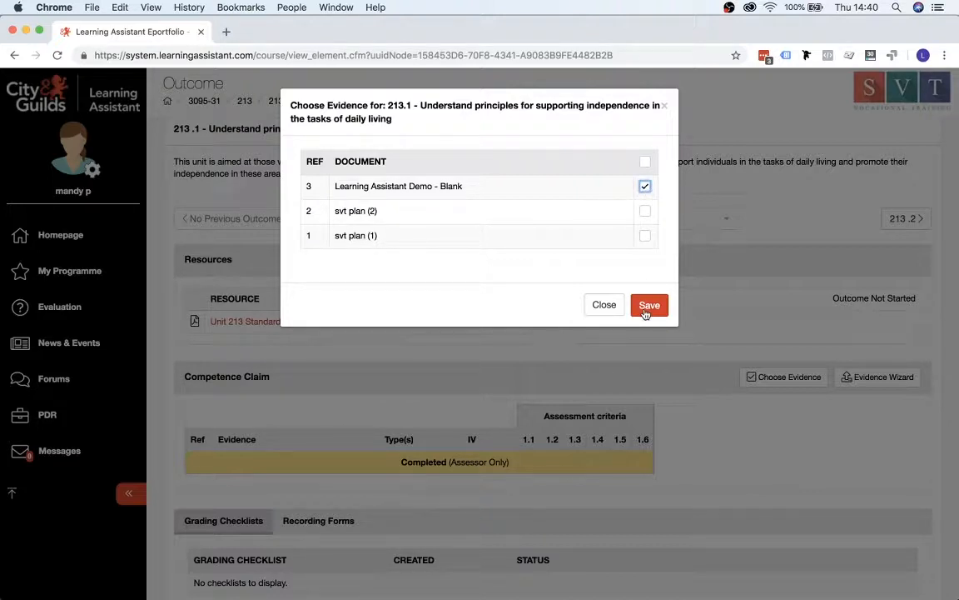
pyautogui.click(649, 305)
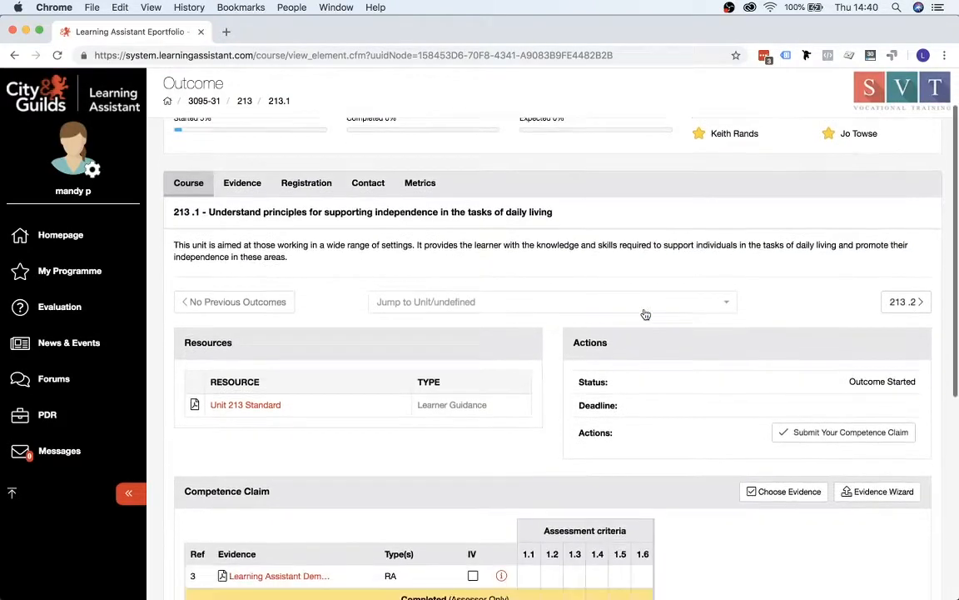
# - On outcome 213.2, tick criteria 2.1–2.3 for evidence ref 3 and save the claim
pyautogui.scroll(-3)
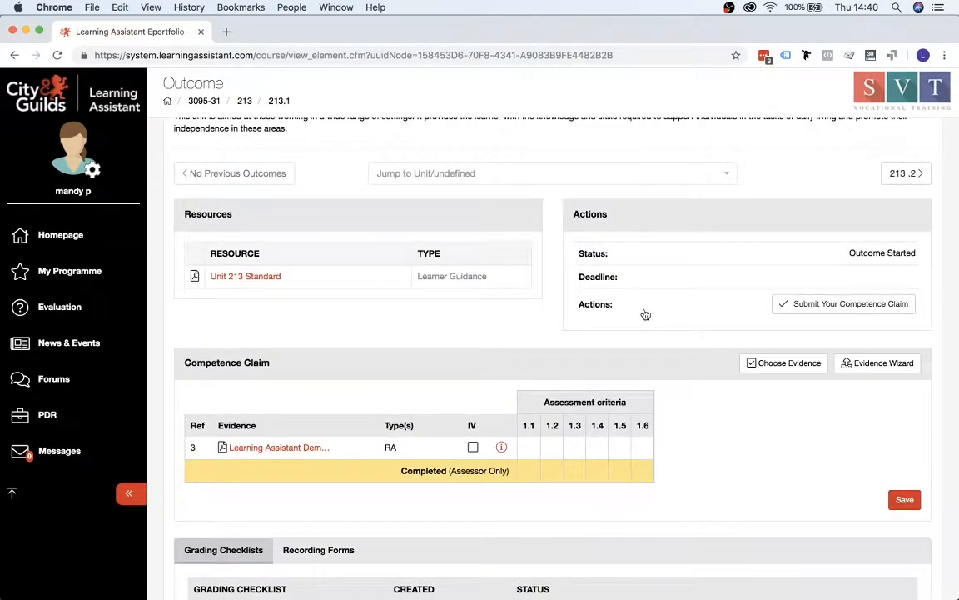
pyautogui.click(906, 172)
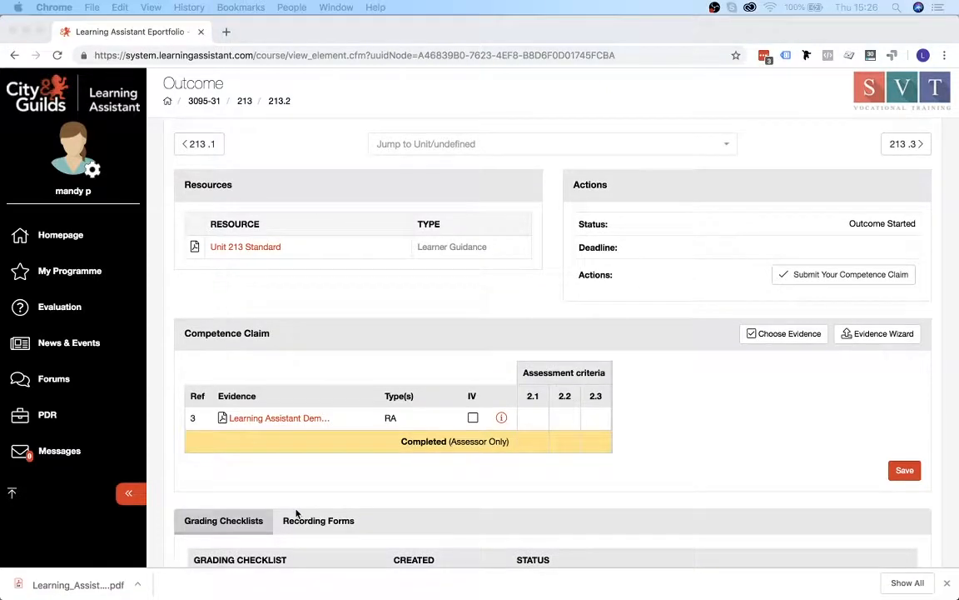
pyautogui.moveTo(532, 424)
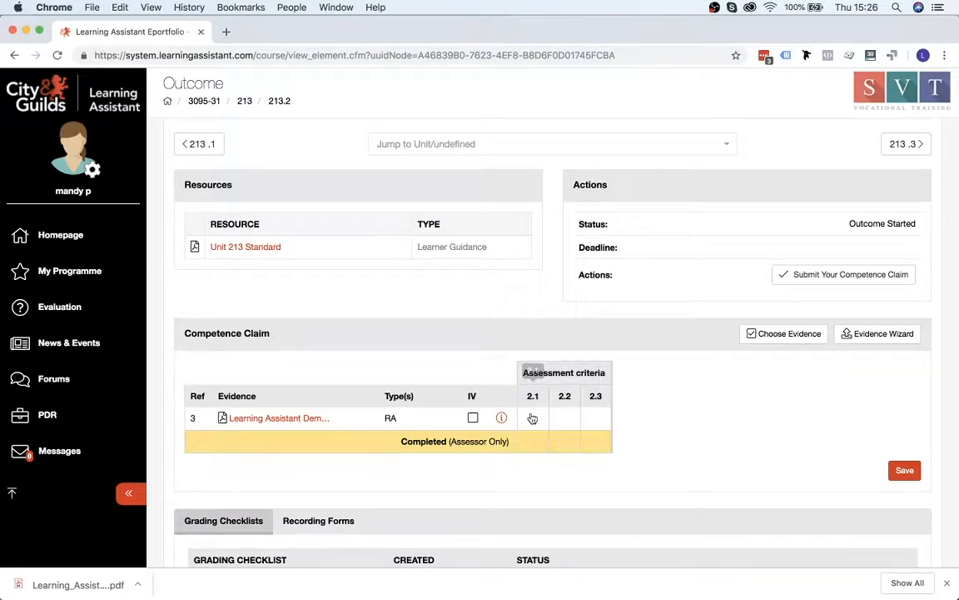
pyautogui.moveTo(533, 417)
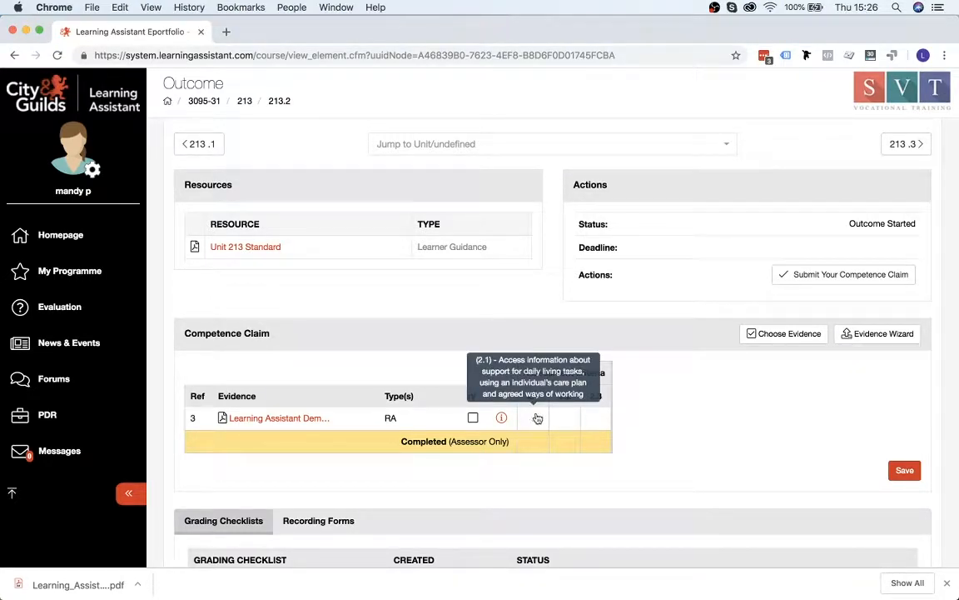
pyautogui.moveTo(588, 419)
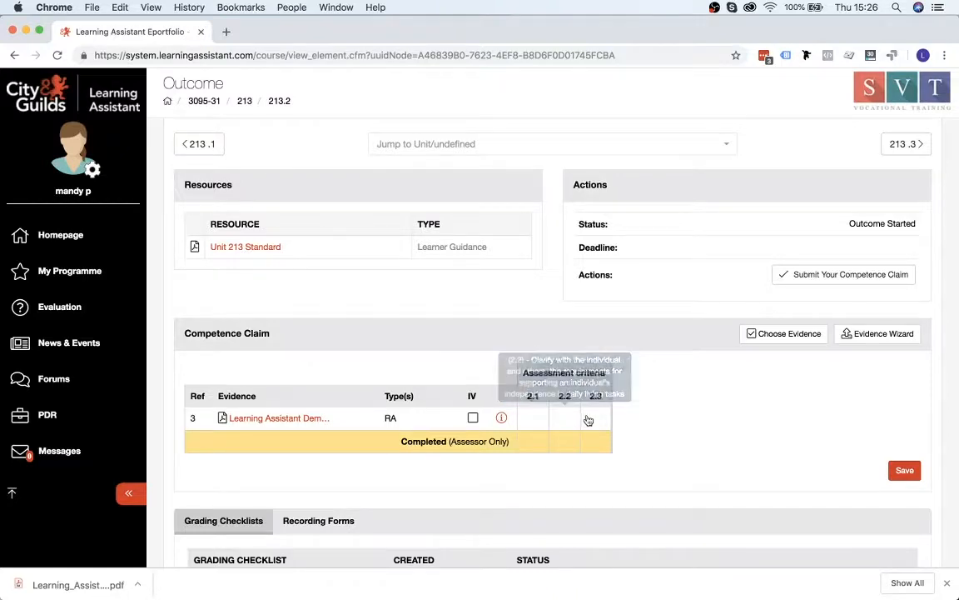
pyautogui.moveTo(532, 421)
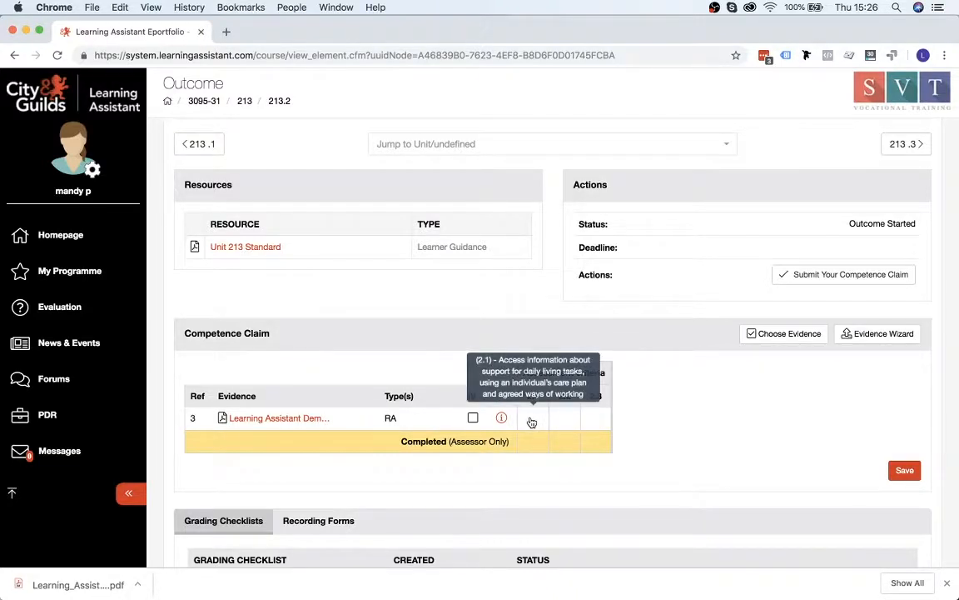
pyautogui.click(533, 417)
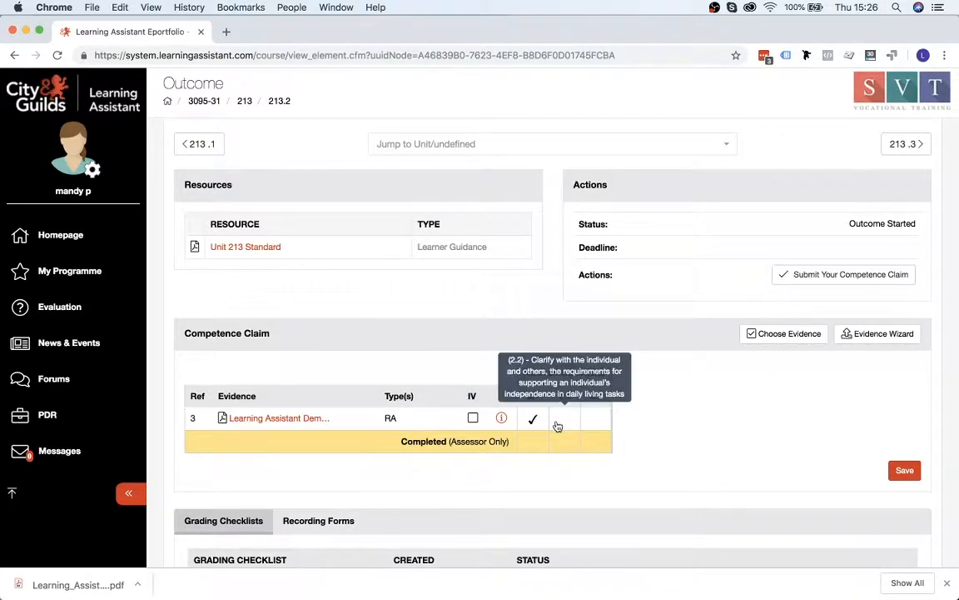
pyautogui.click(594, 418)
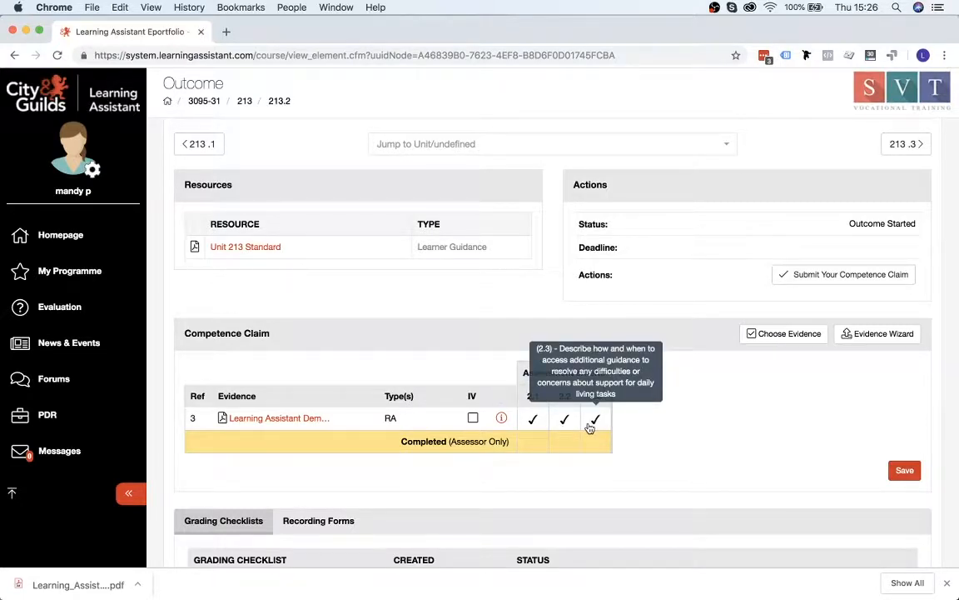
pyautogui.moveTo(830, 457)
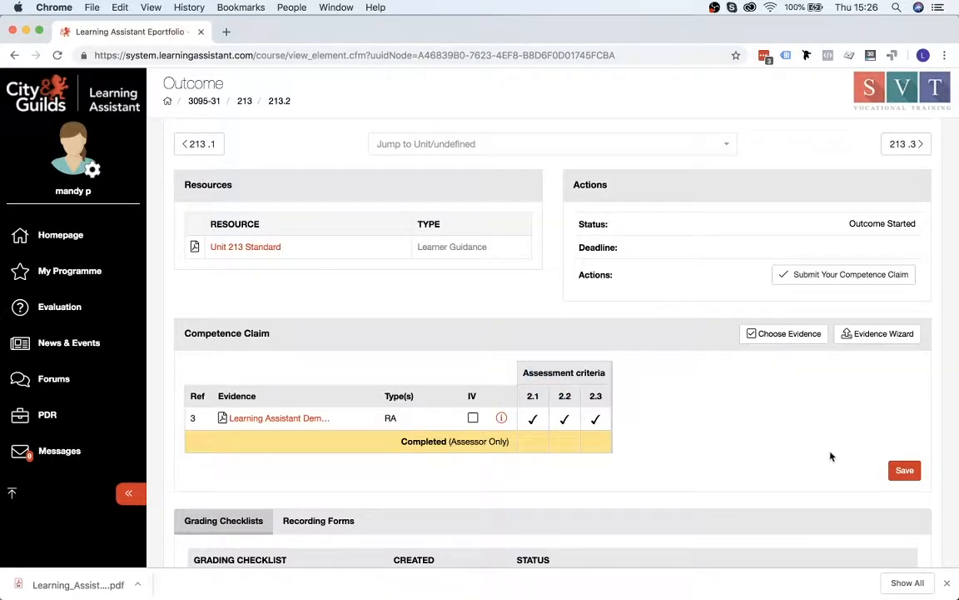
pyautogui.click(905, 469)
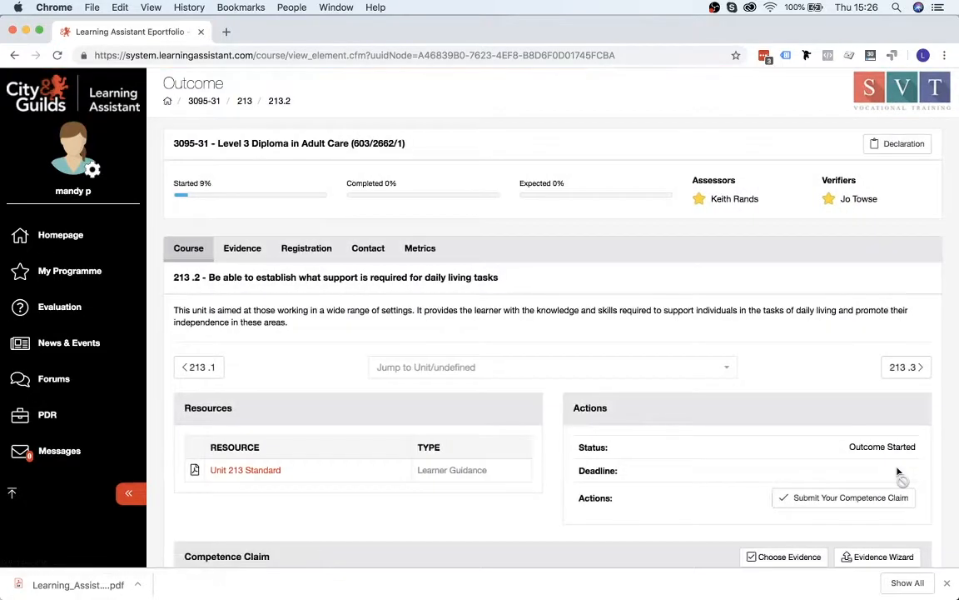
# - Submit and confirm the competence claim for outcome 213.1 so it awaits review
pyautogui.scroll(-3)
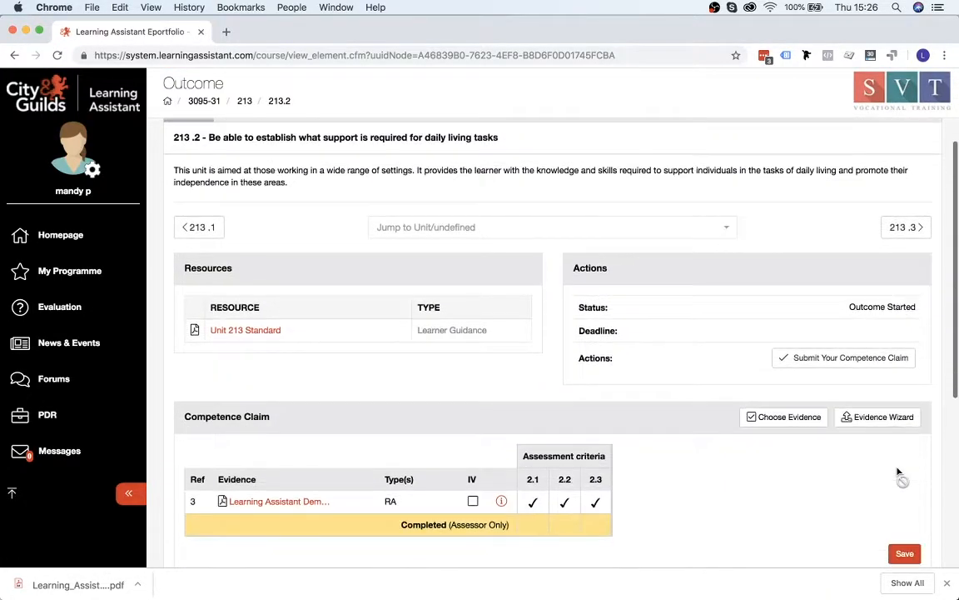
pyautogui.scroll(-3)
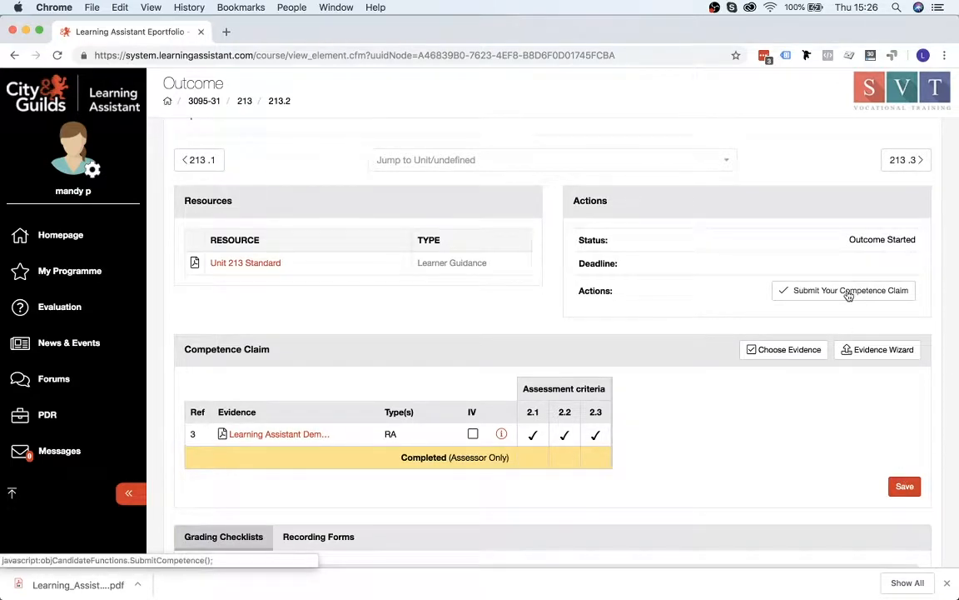
pyautogui.click(843, 290)
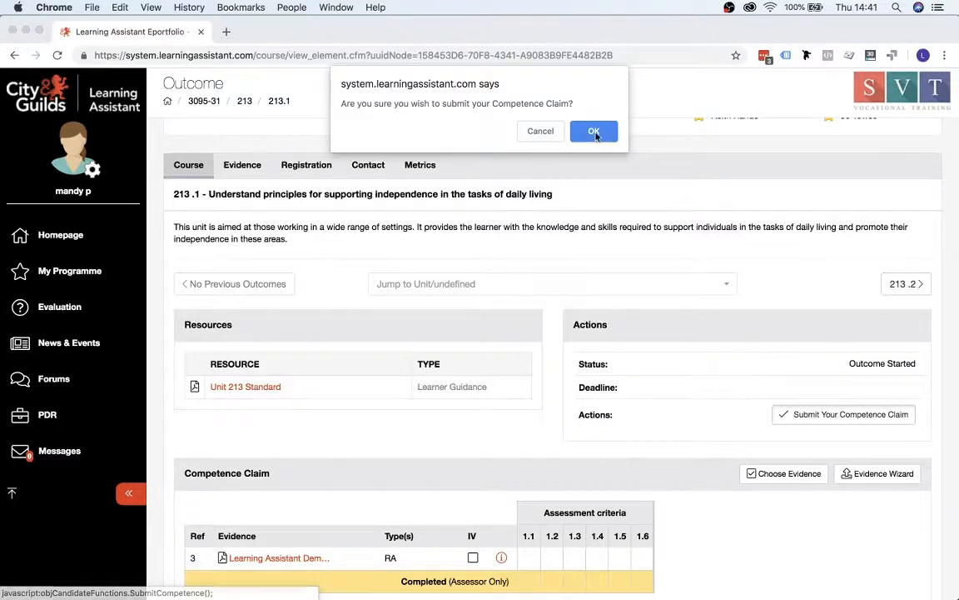
pyautogui.click(593, 131)
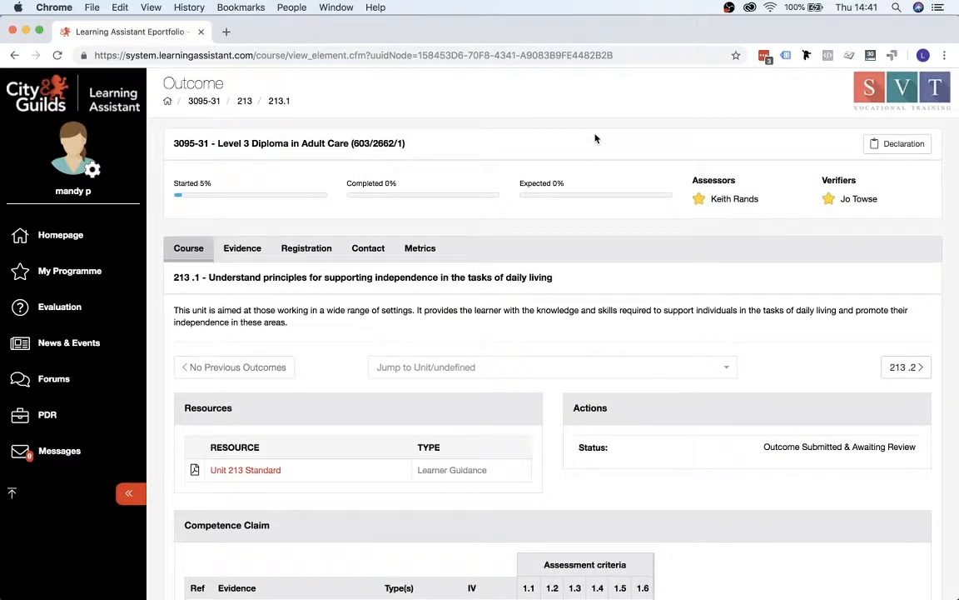
pyautogui.moveTo(524, 220)
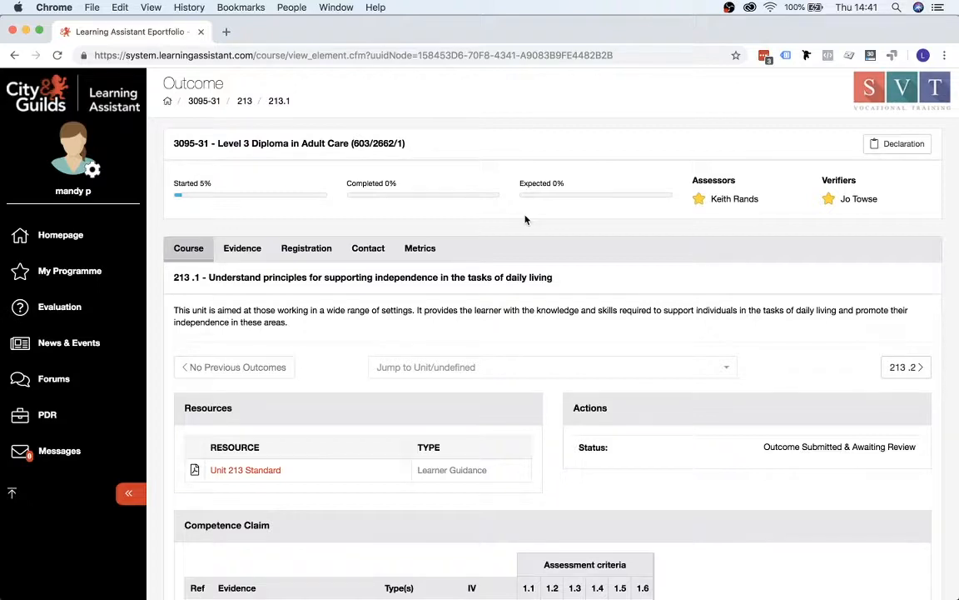
pyautogui.moveTo(70, 271)
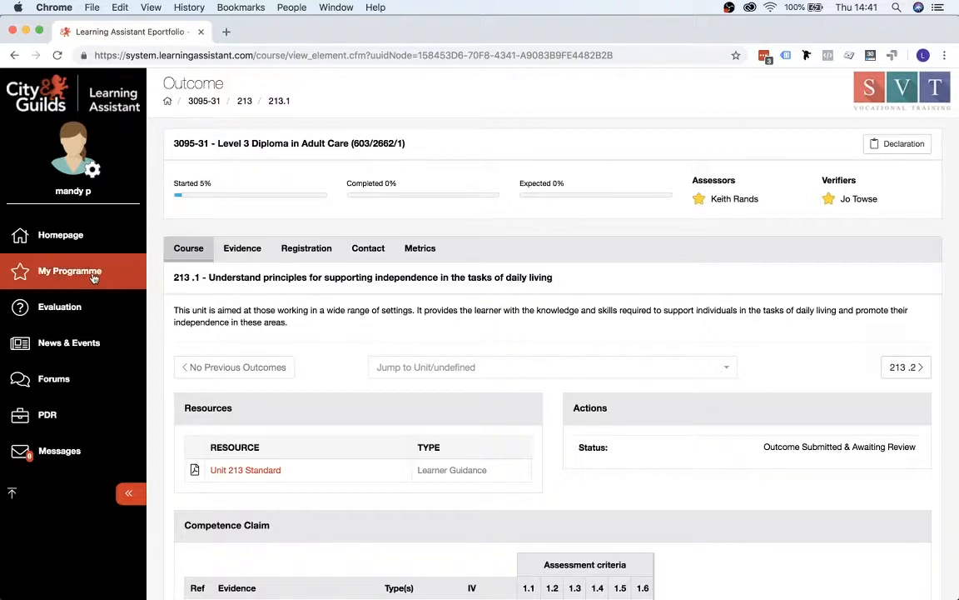
# - Return to My Programme to view the Adult Care diploma with units 201, 213, 302 highlighted
pyautogui.click(70, 271)
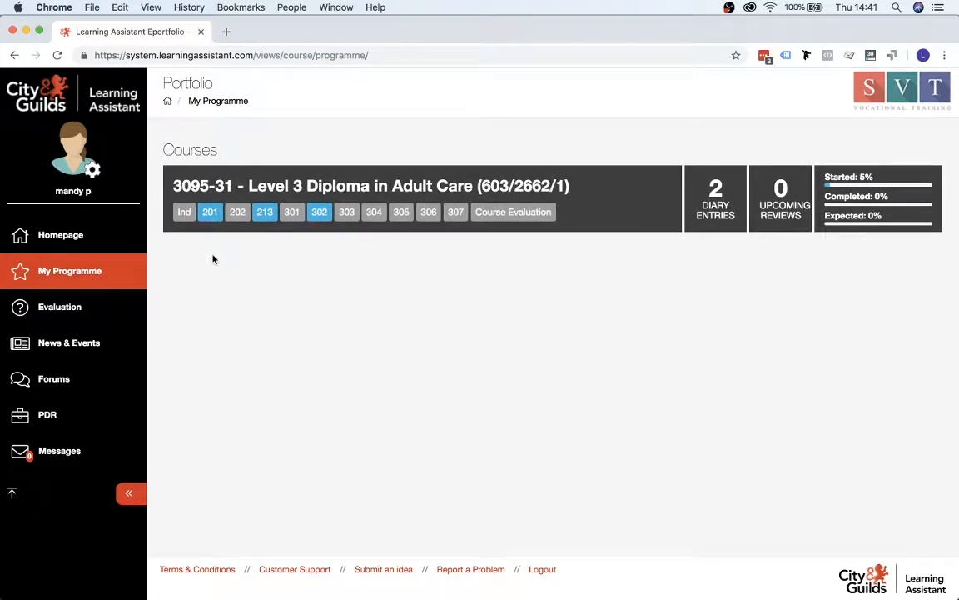
pyautogui.moveTo(261, 236)
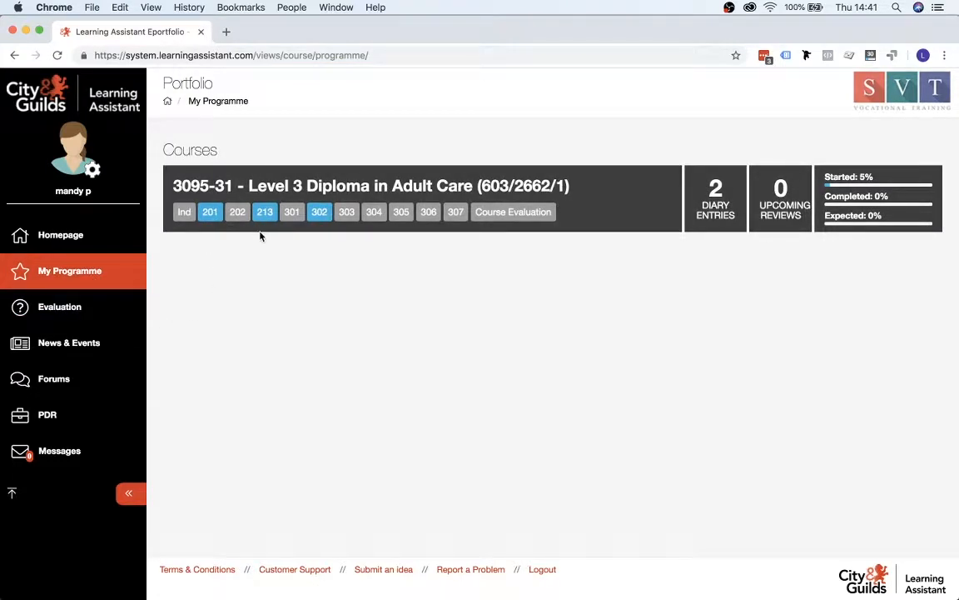
pyautogui.moveTo(209, 211)
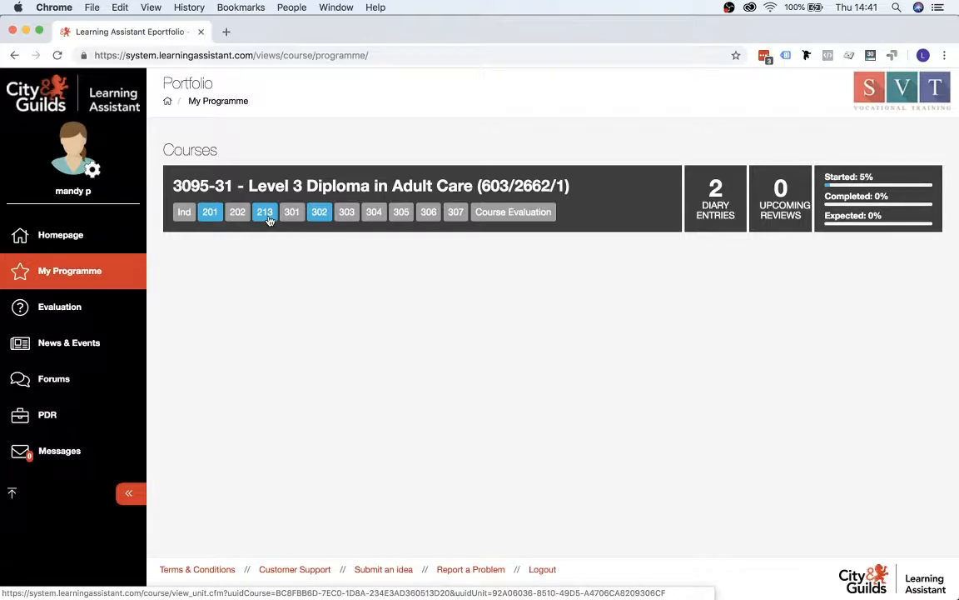
# - Open unit 213 and scroll to its Activity and Evidence Folder sections
pyautogui.click(264, 211)
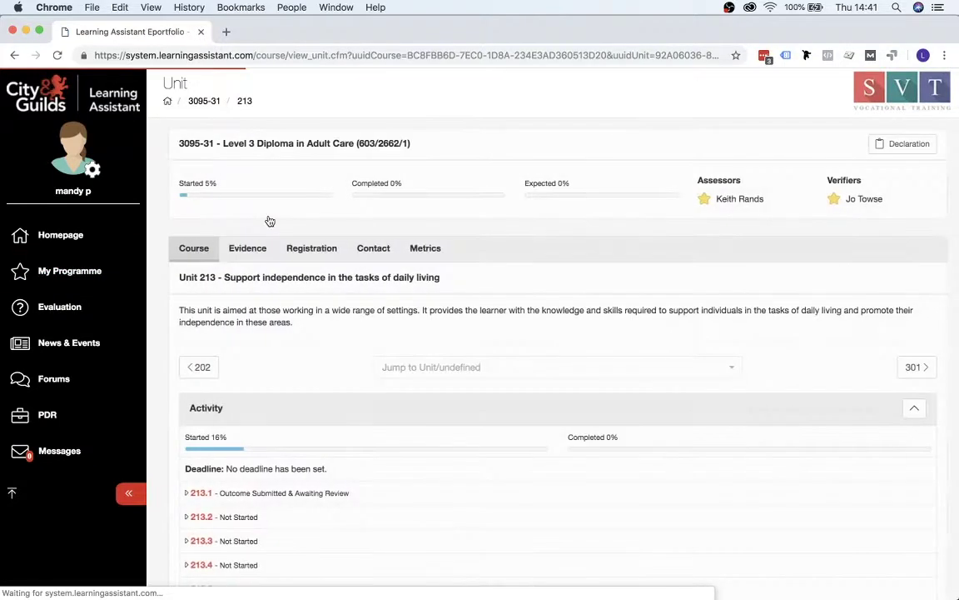
pyautogui.scroll(-3)
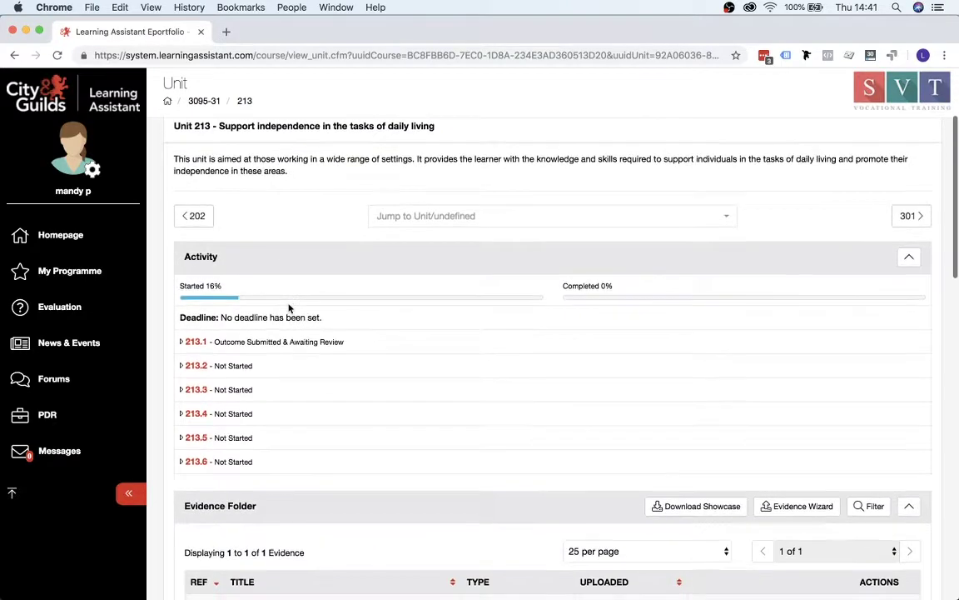
pyautogui.scroll(-3)
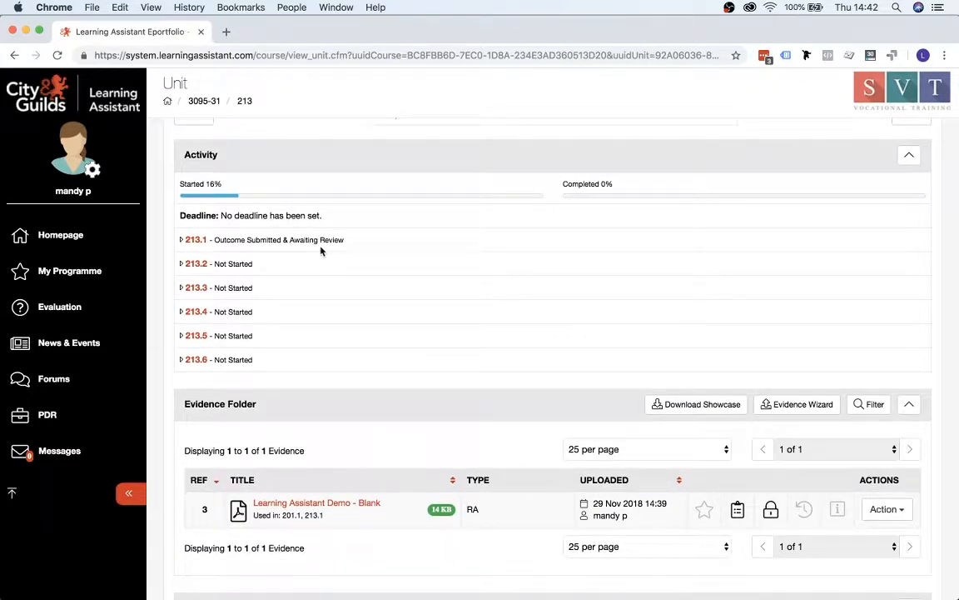
pyautogui.moveTo(188, 195)
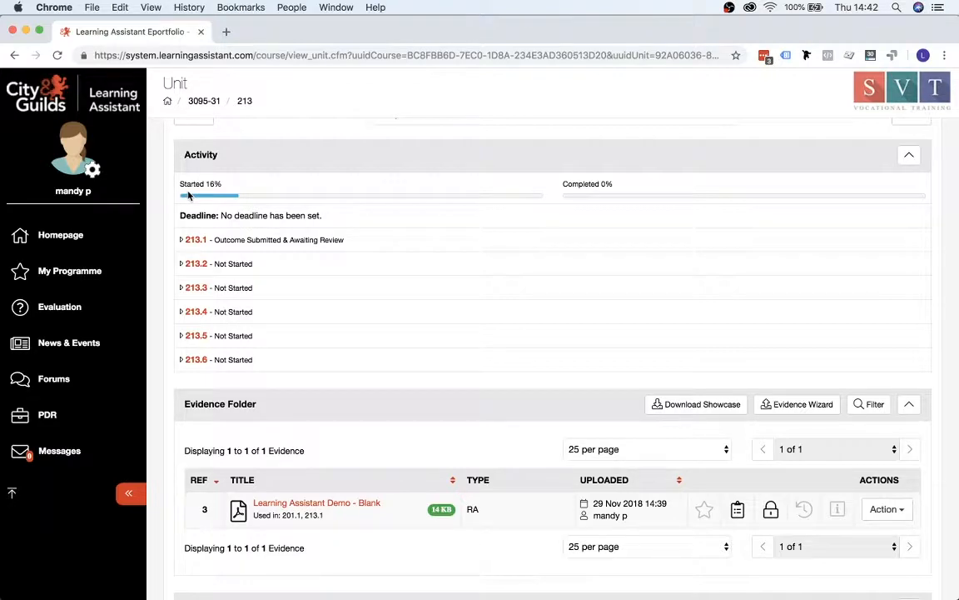
pyautogui.moveTo(243, 198)
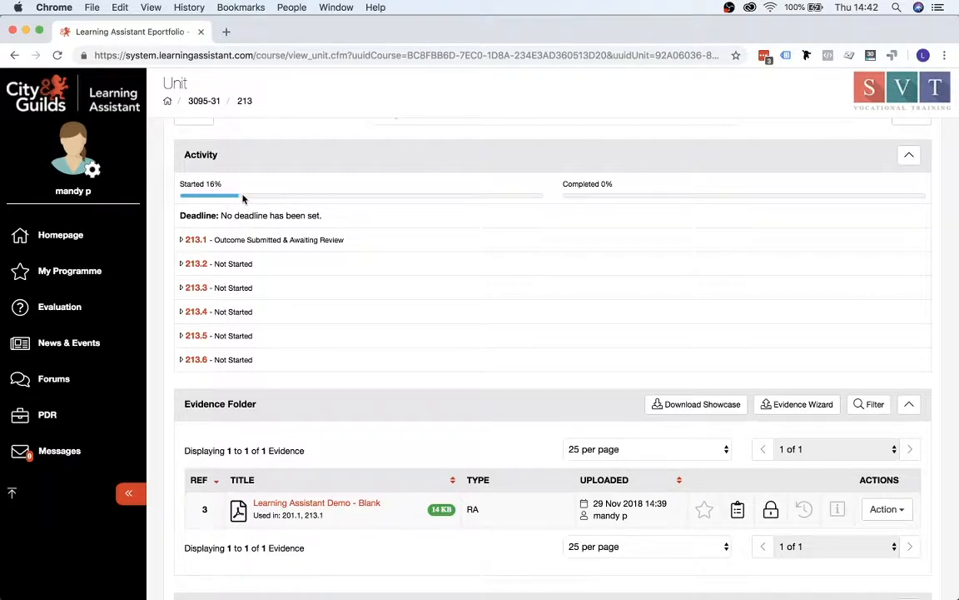
pyautogui.moveTo(337, 197)
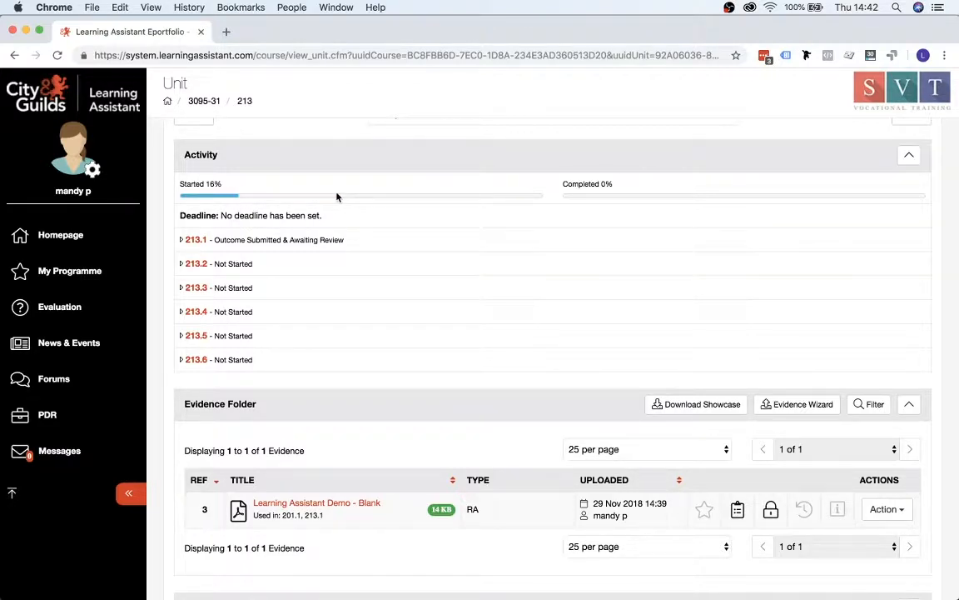